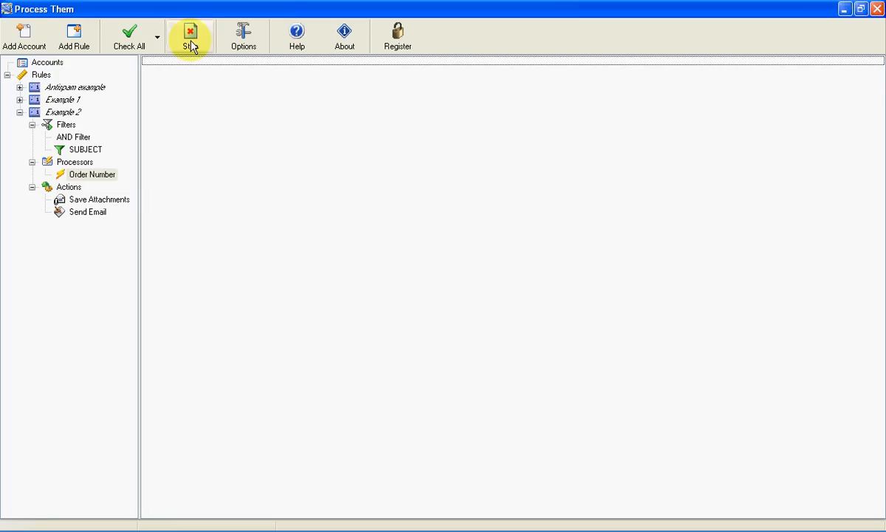
mouse_move(41, 66)
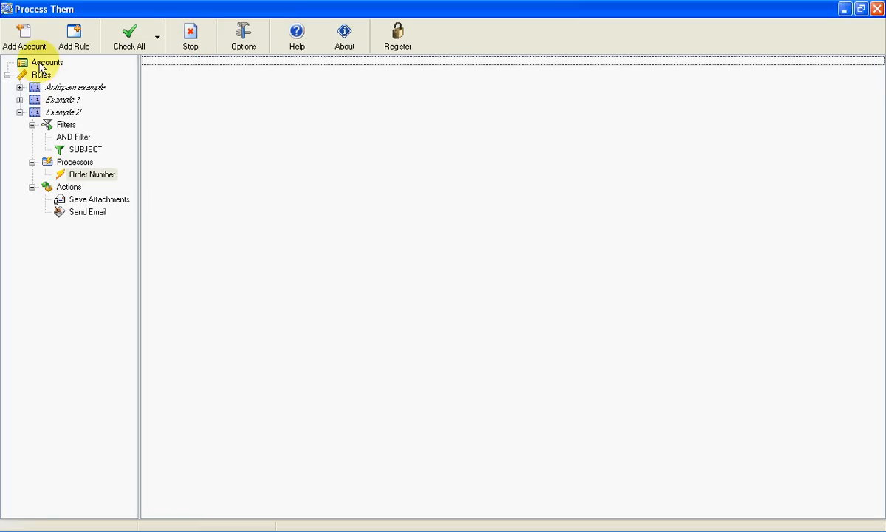
- Try adding an IMAP account, dismiss its error, then cancel the account wizard
left_click(47, 62)
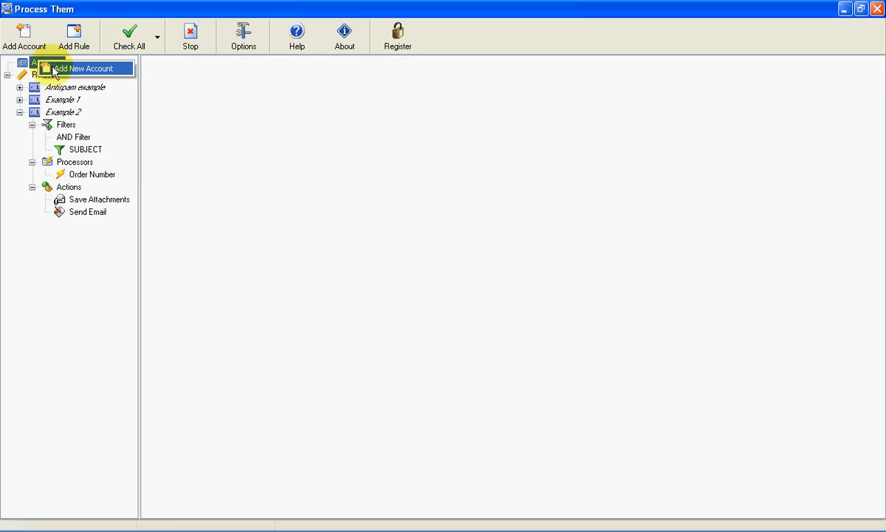
left_click(88, 68)
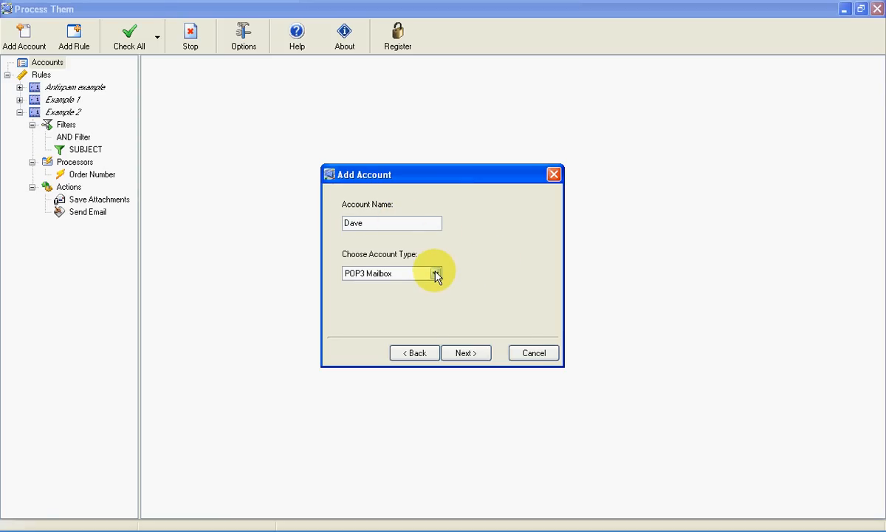
left_click(435, 273)
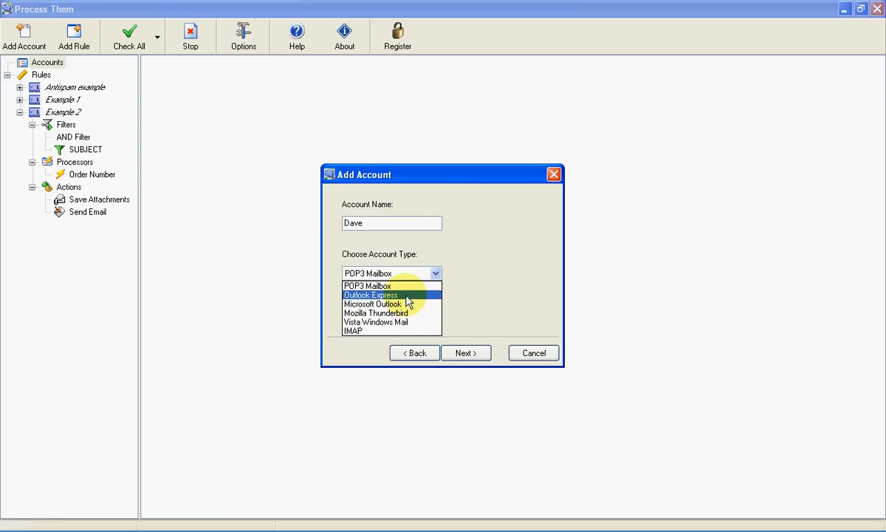
mouse_move(412, 304)
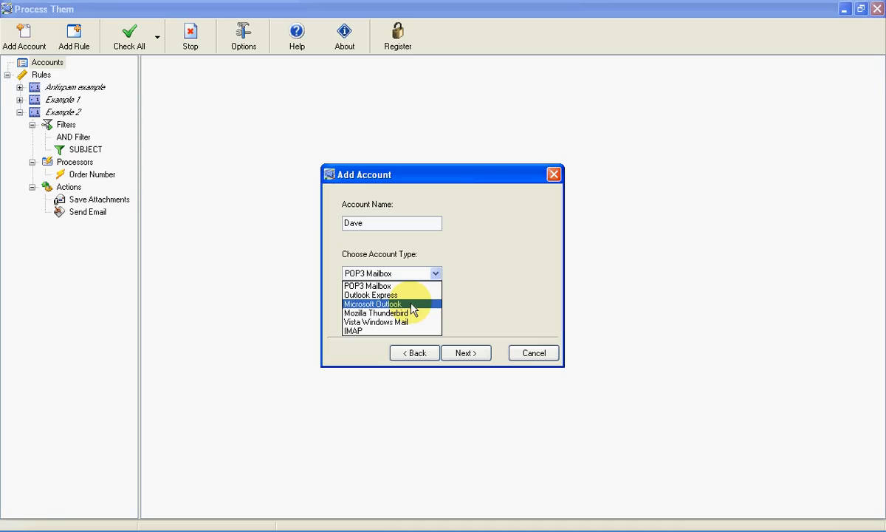
mouse_move(405, 322)
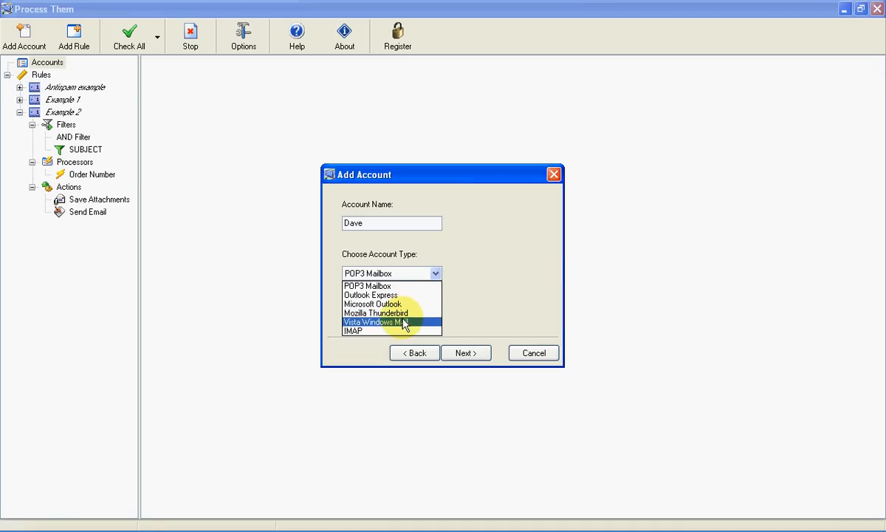
mouse_move(362, 330)
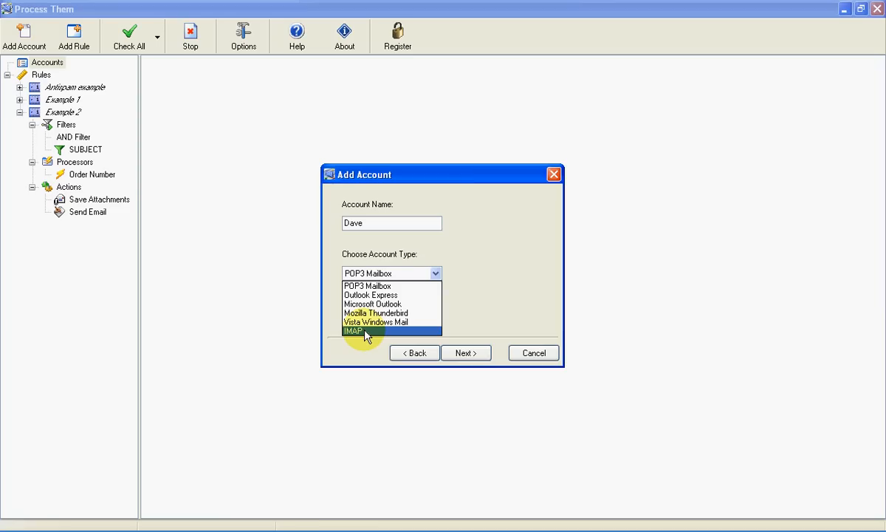
left_click(354, 330)
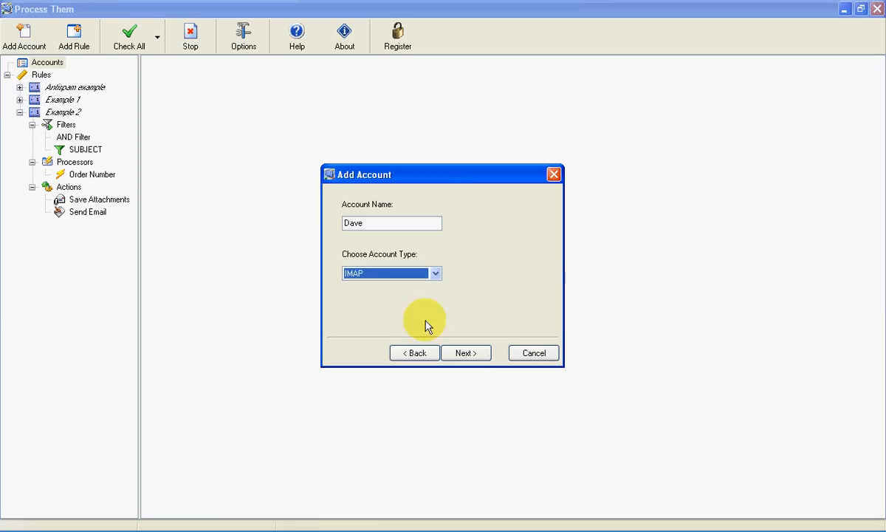
left_click(465, 352)
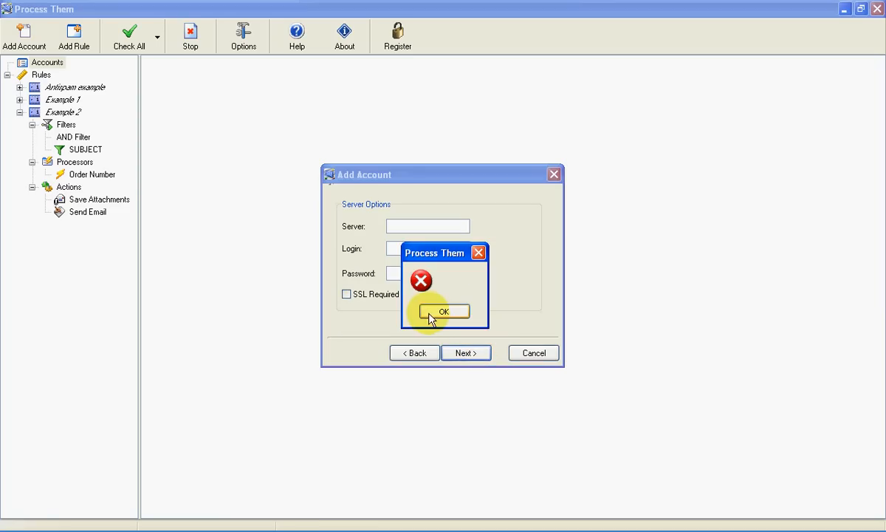
left_click(442, 311)
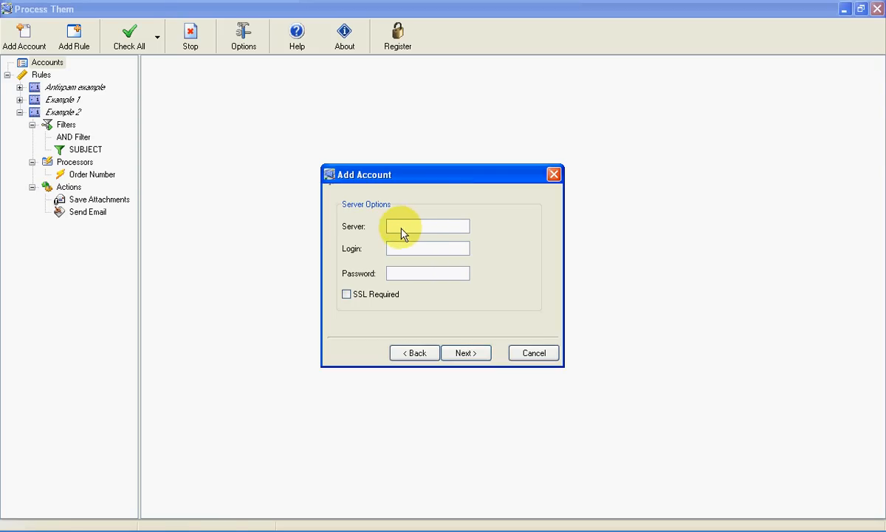
type("imap")
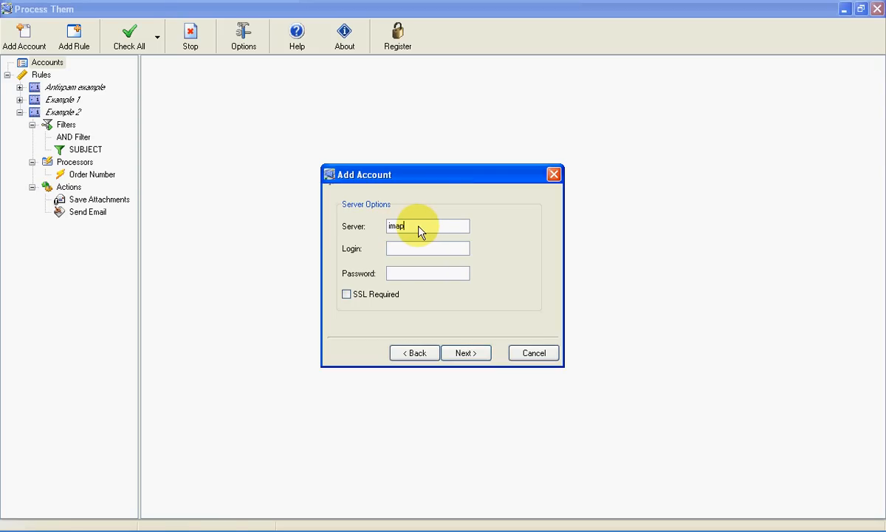
type(".yah")
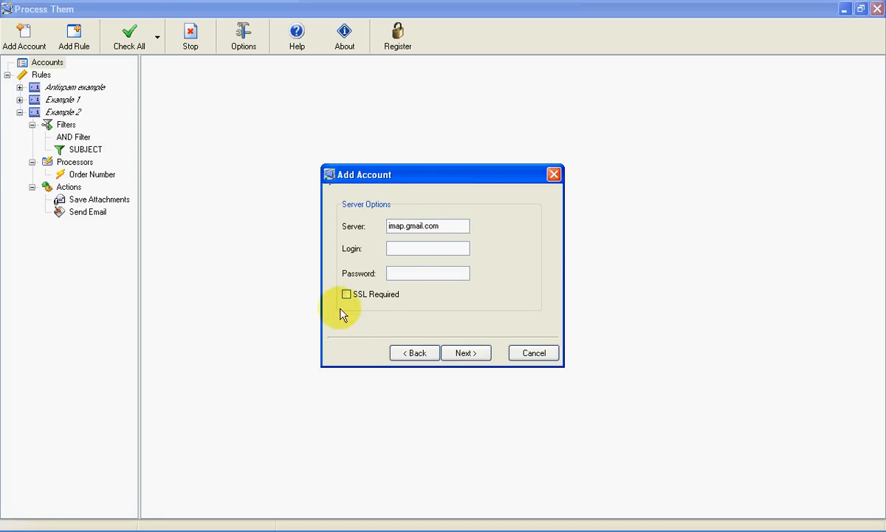
mouse_move(533, 352)
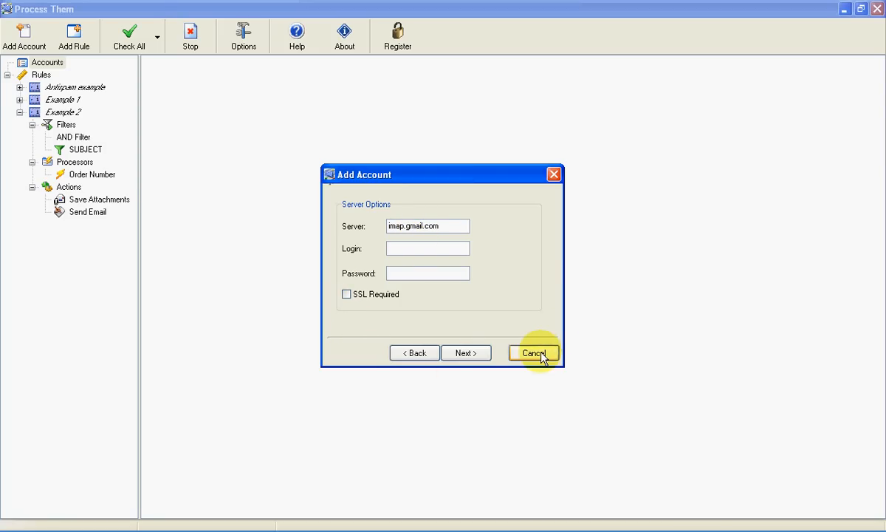
left_click(533, 352)
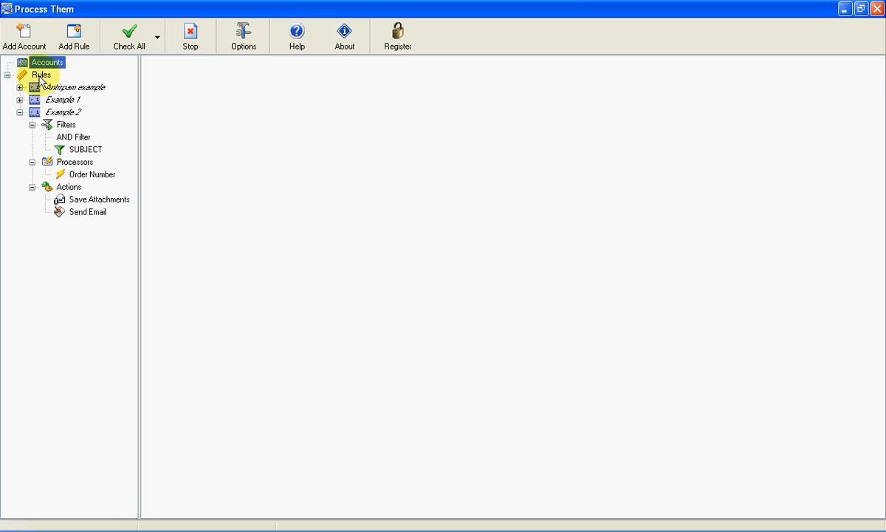
- Create a new rule, then delete it again
right_click(42, 75)
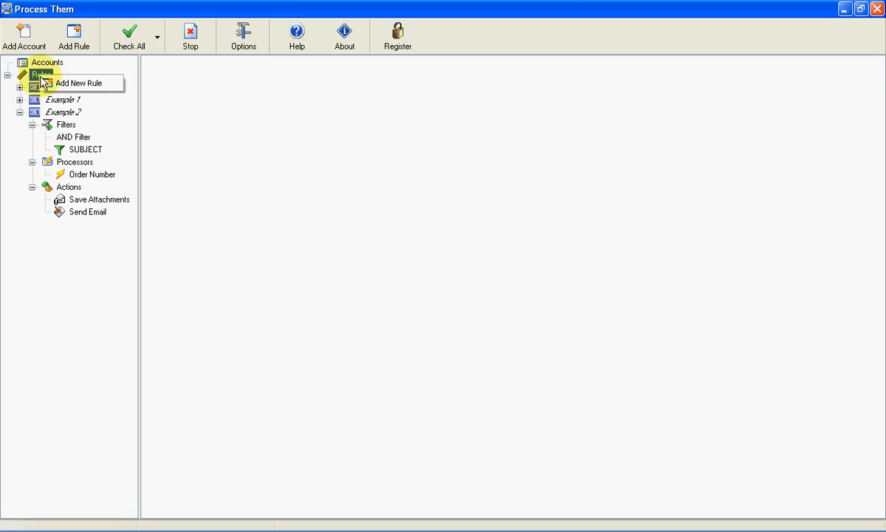
left_click(80, 82)
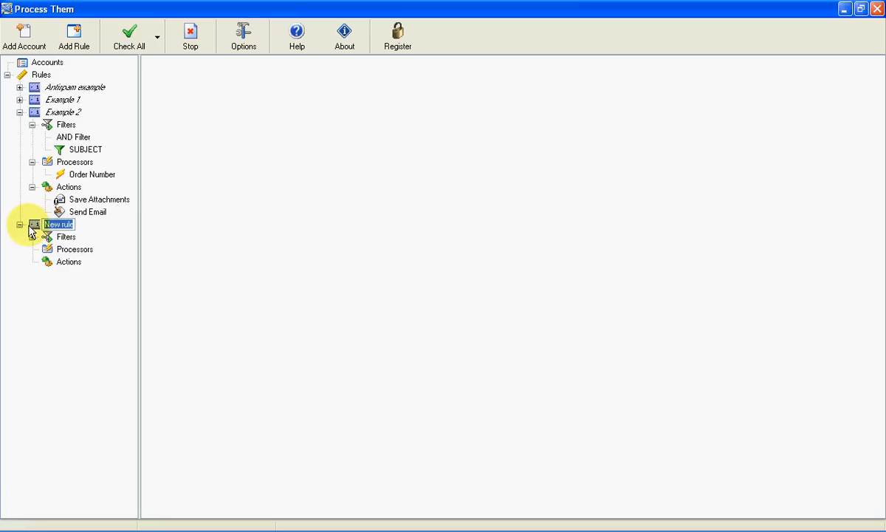
right_click(59, 224)
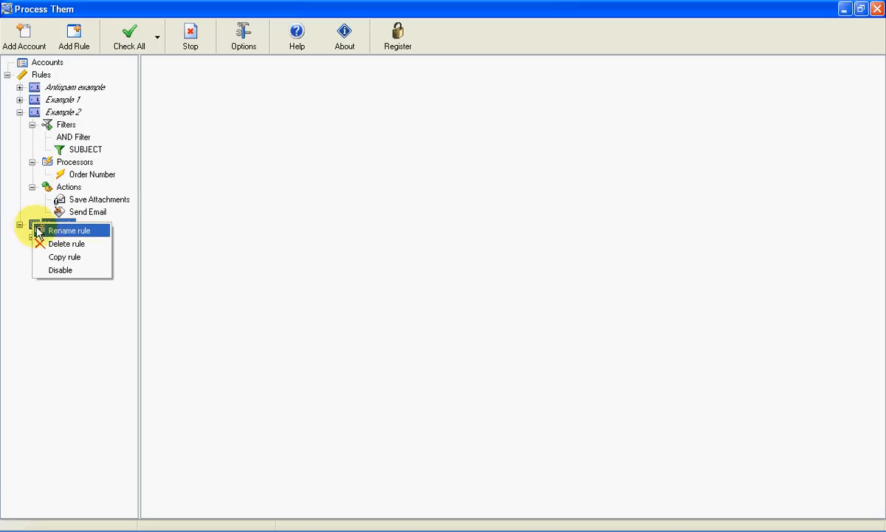
left_click(66, 243)
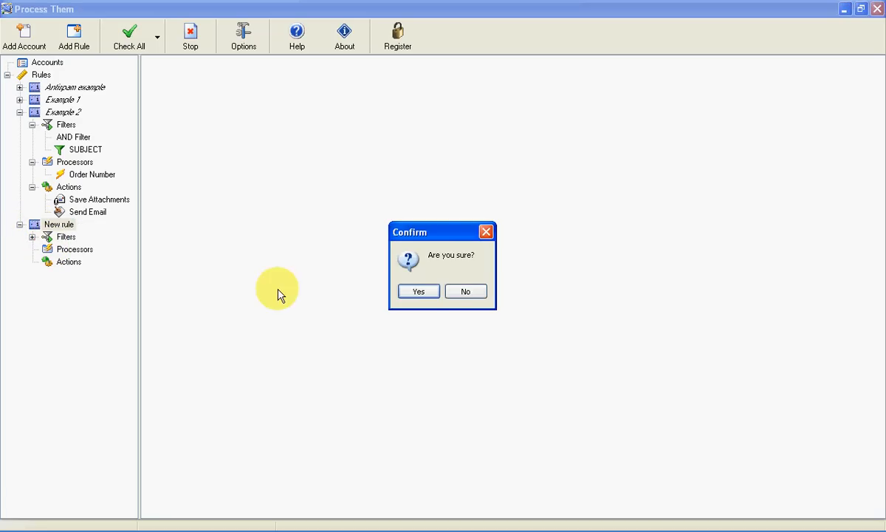
left_click(418, 291)
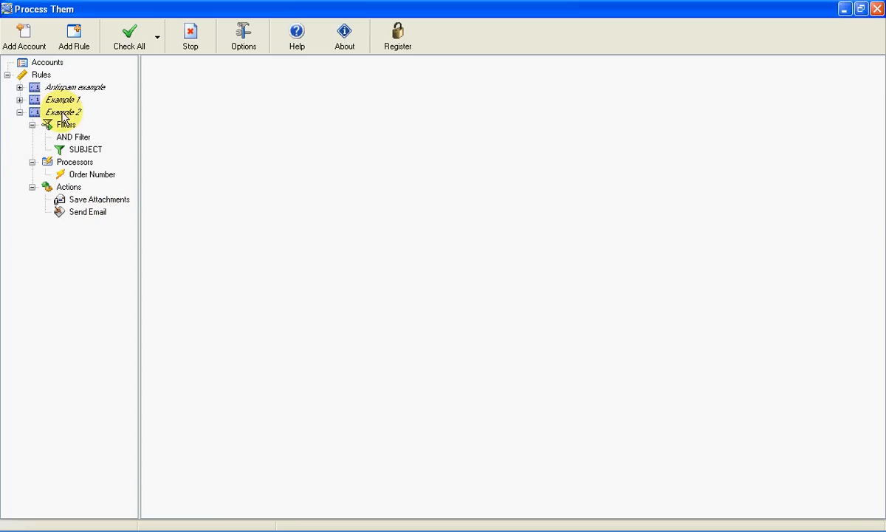
- Review Example 2's SUBJECT filter properties and change its AND filter to OR
left_click(62, 112)
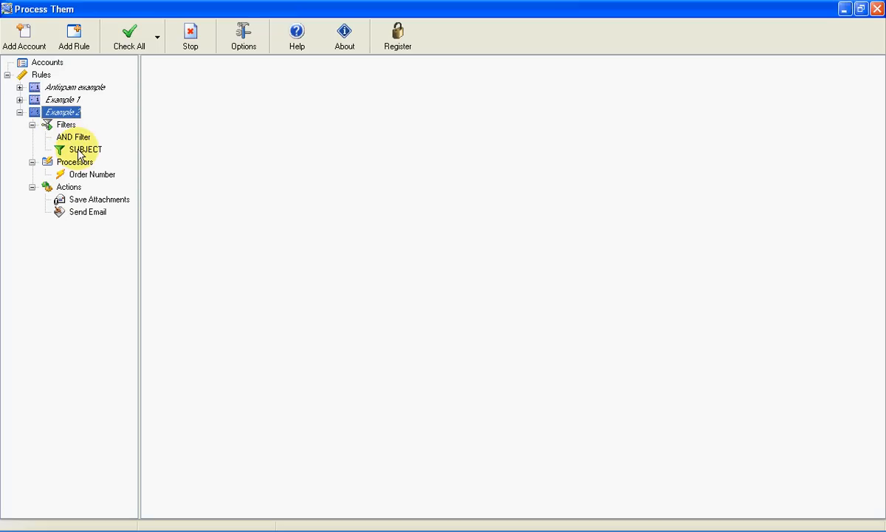
double_click(84, 149)
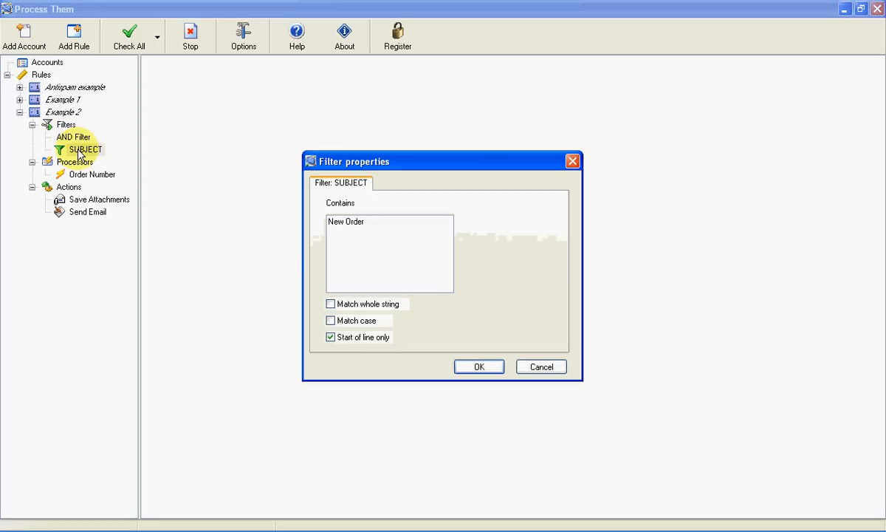
mouse_move(345, 192)
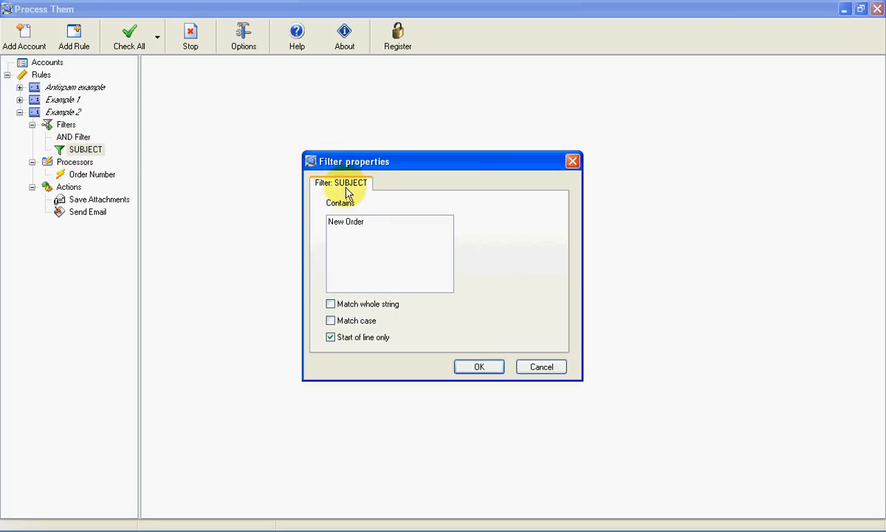
mouse_move(343, 232)
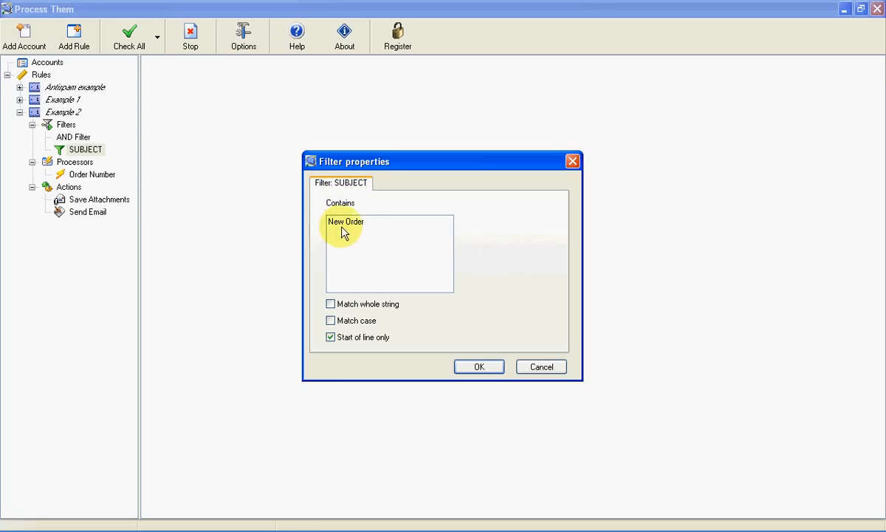
mouse_move(370, 236)
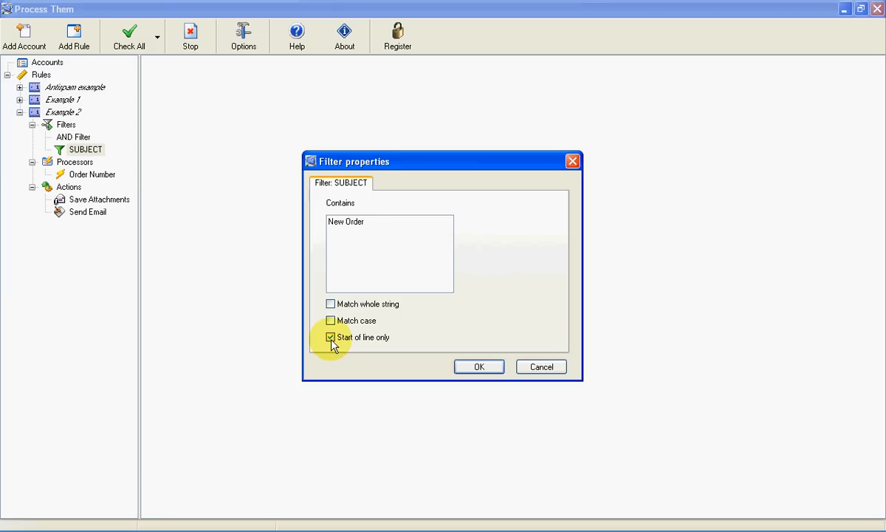
mouse_move(364, 223)
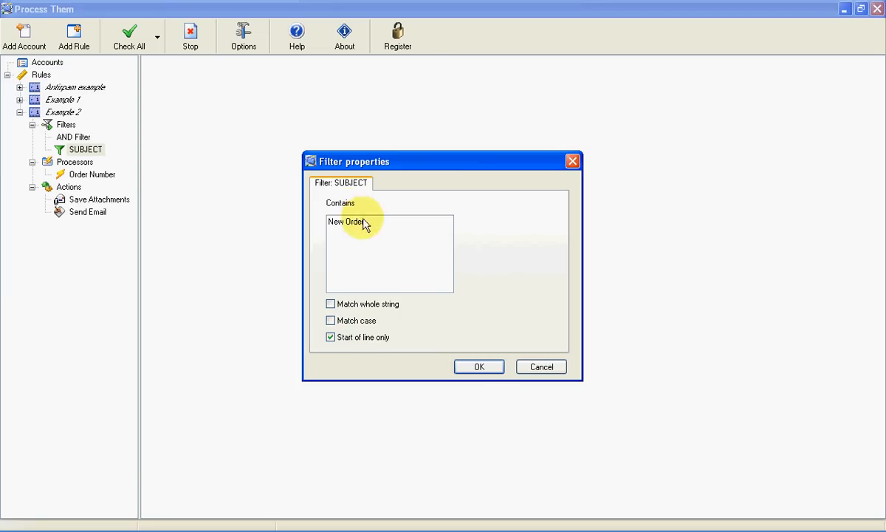
mouse_move(397, 223)
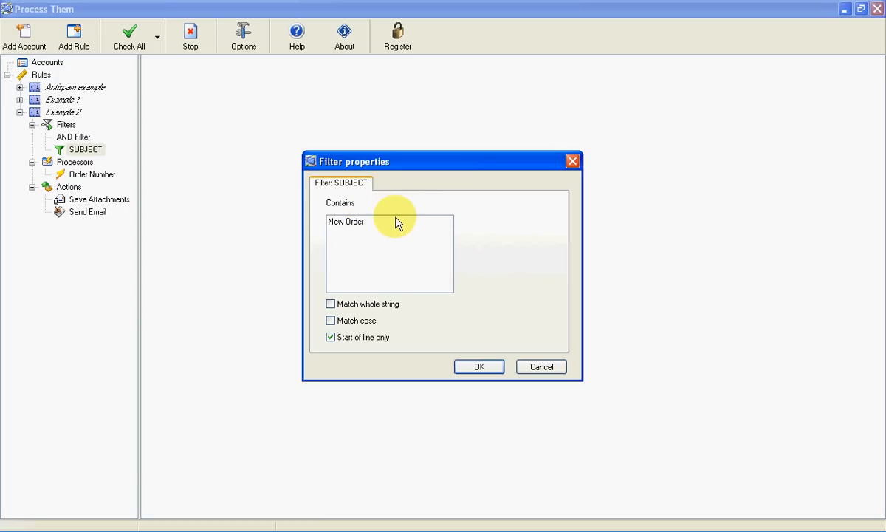
mouse_move(478, 367)
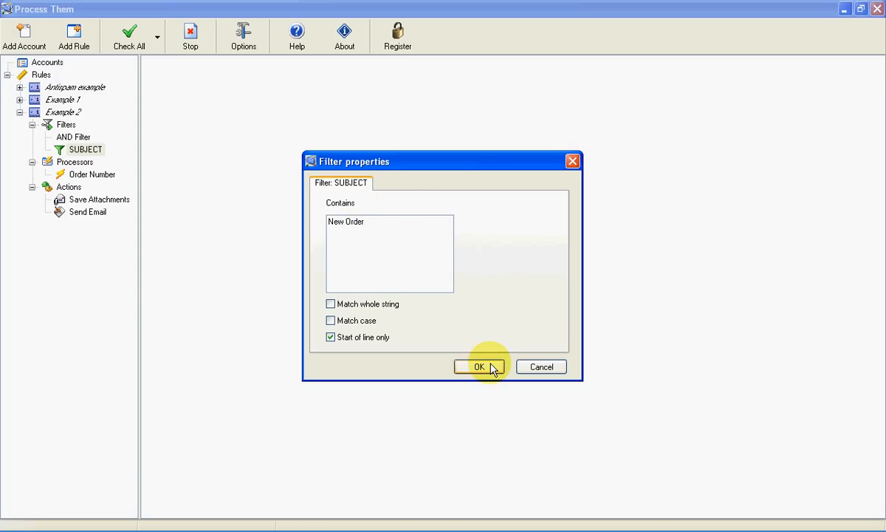
left_click(478, 367)
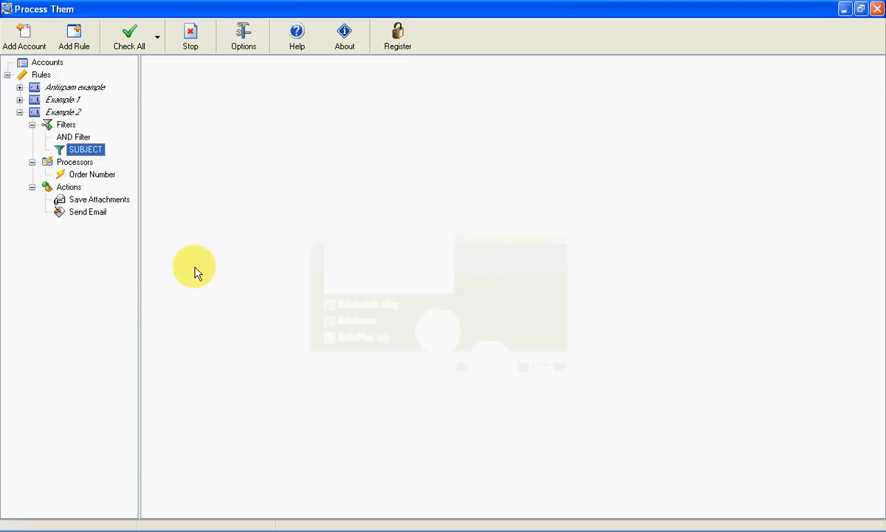
mouse_move(72, 136)
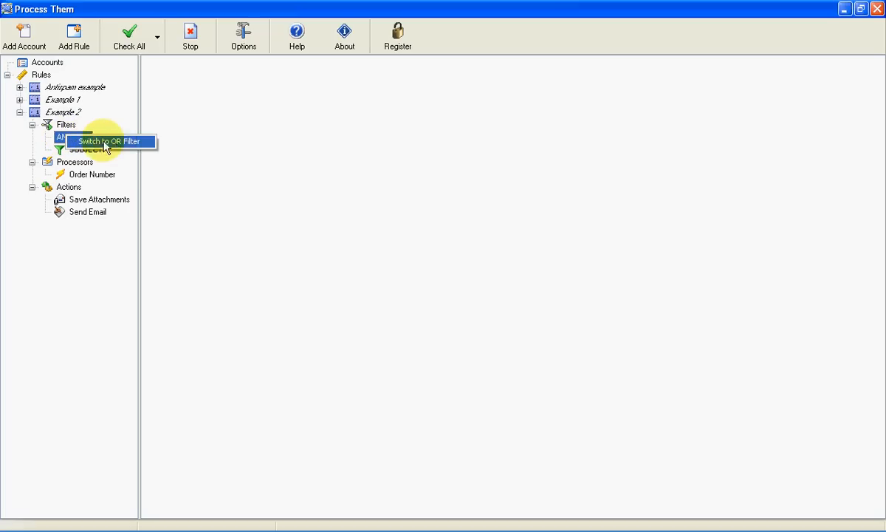
left_click(109, 141)
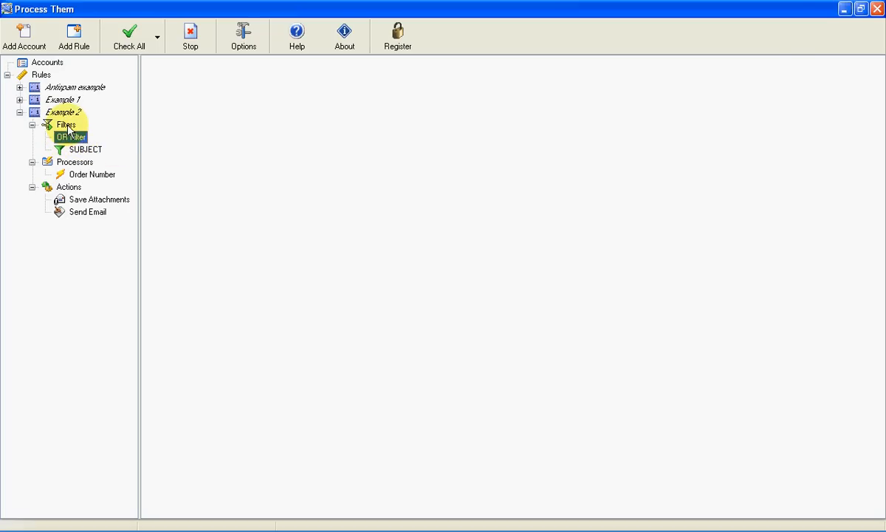
mouse_move(74, 130)
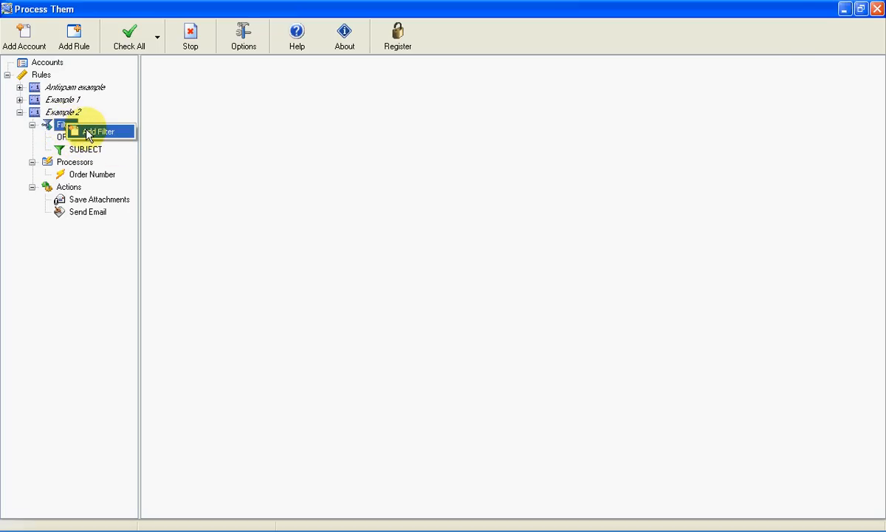
- Browse the filter types for a new Example 2 filter, then cancel
left_click(101, 130)
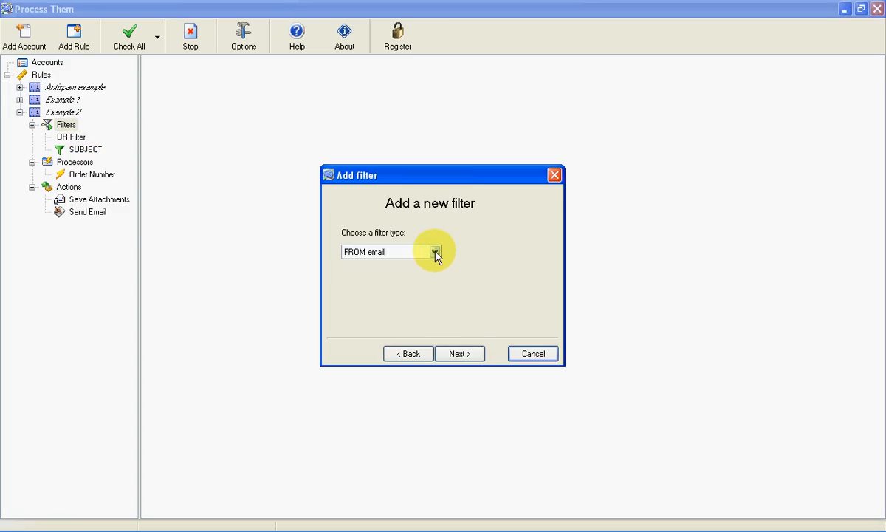
left_click(434, 251)
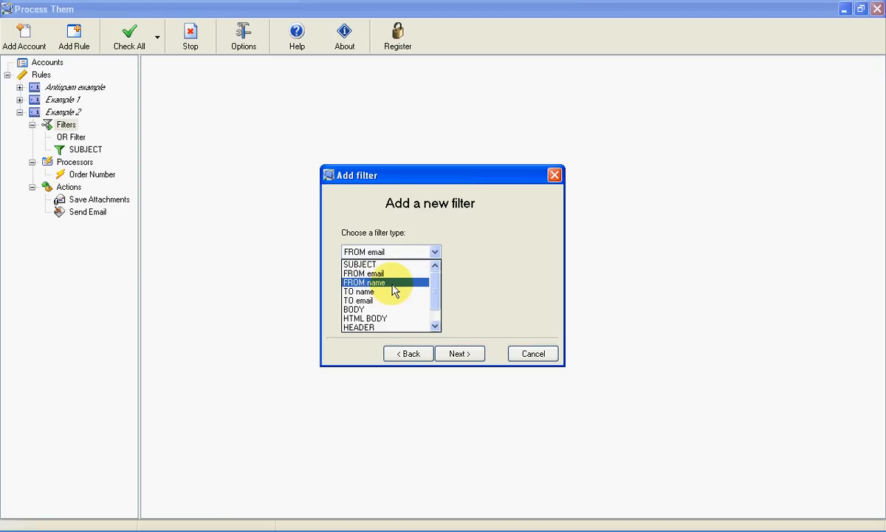
left_click(358, 291)
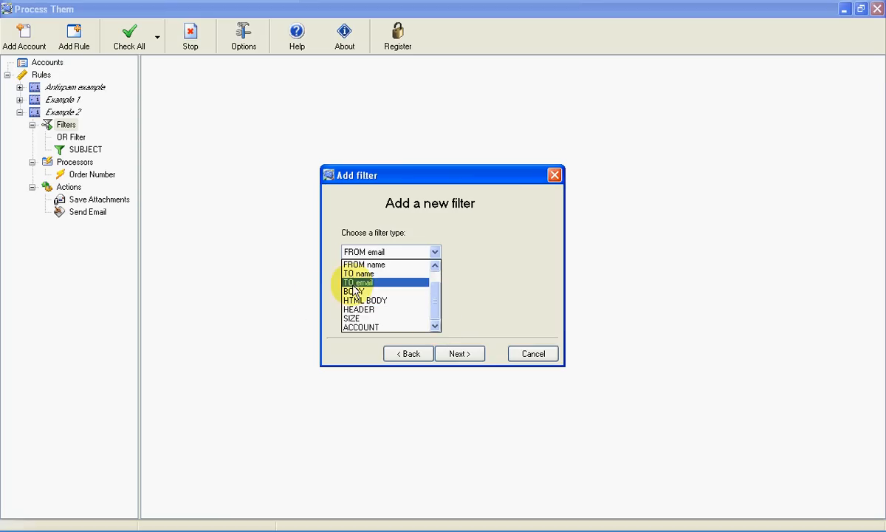
left_click(366, 300)
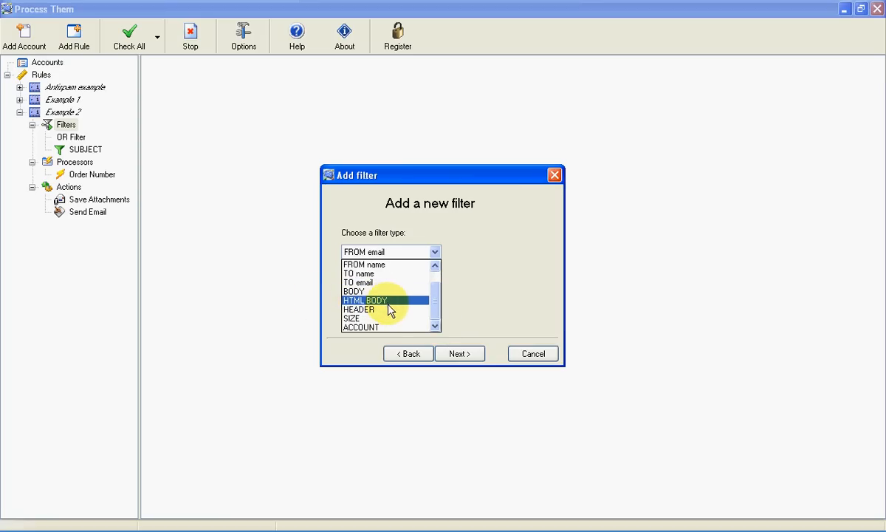
left_click(361, 327)
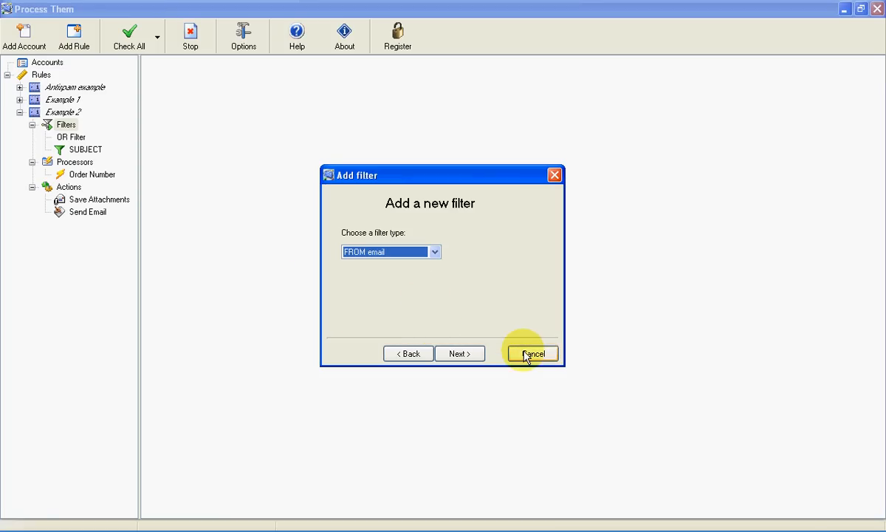
left_click(531, 353)
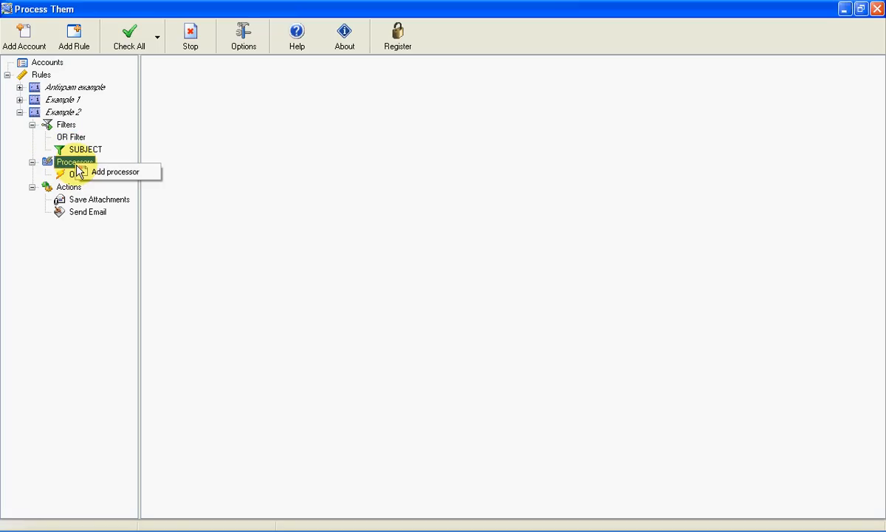
mouse_move(73, 177)
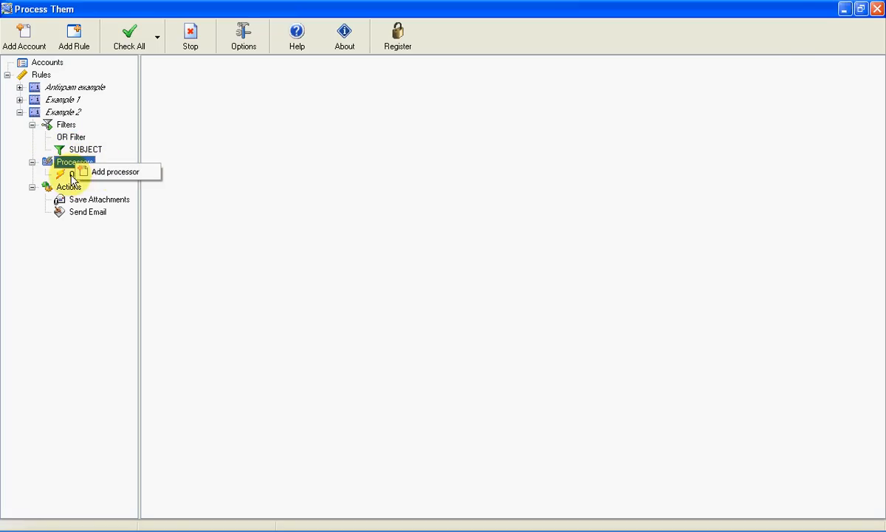
- Set the Order Number processor to read BODY, starting after the defined text
left_click(114, 172)
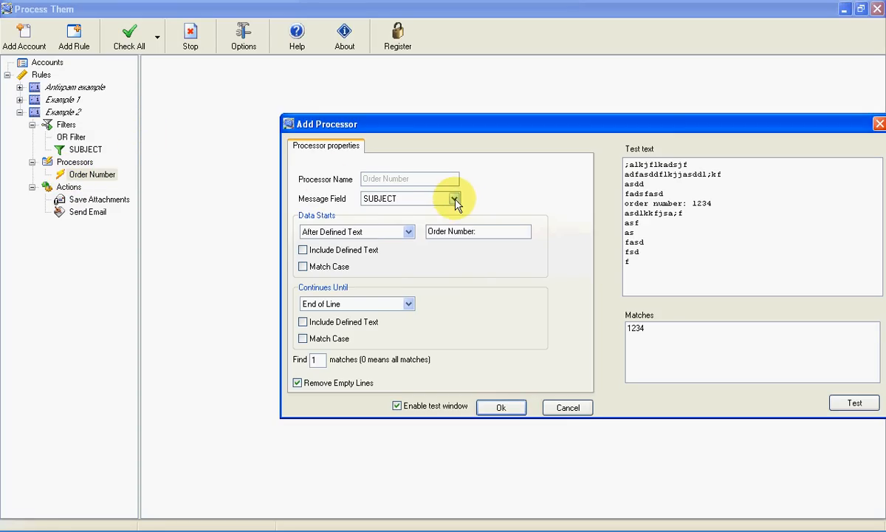
left_click(453, 198)
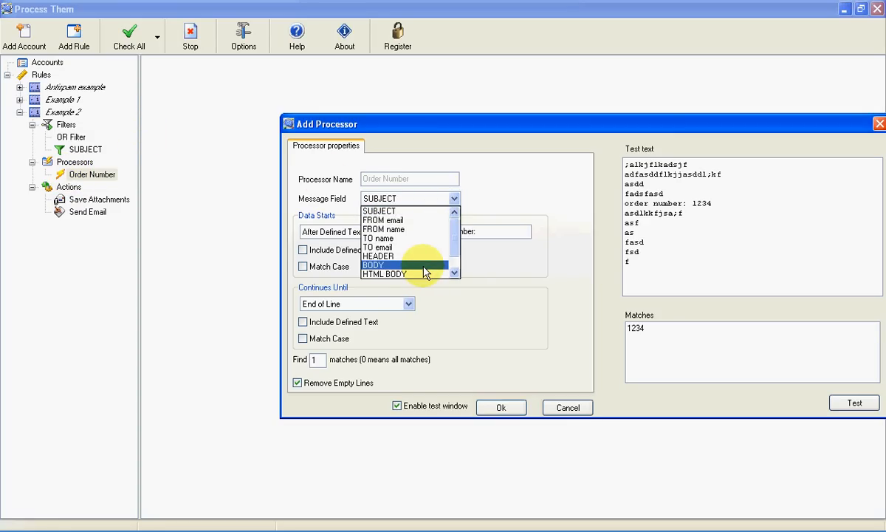
left_click(373, 265)
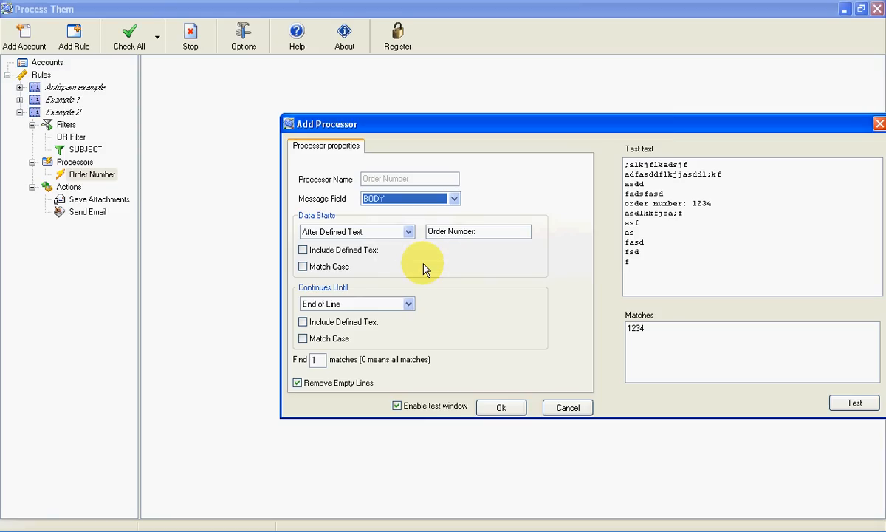
mouse_move(412, 235)
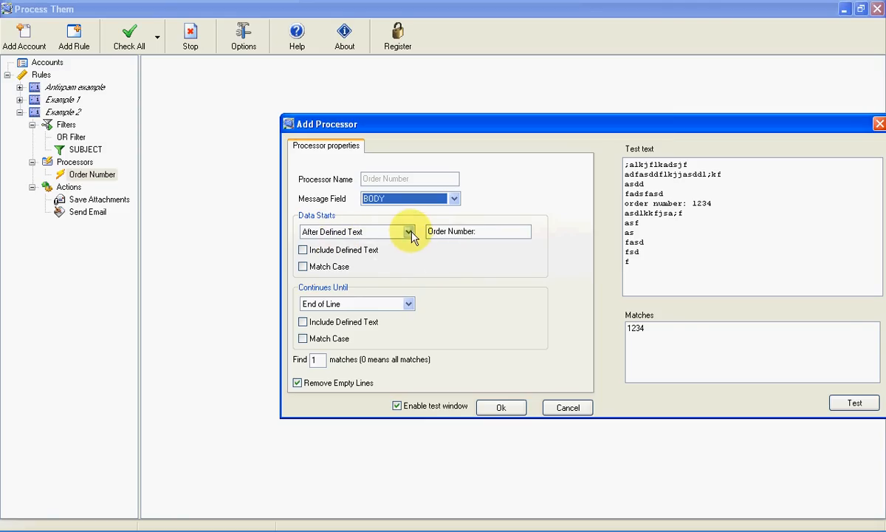
left_click(409, 231)
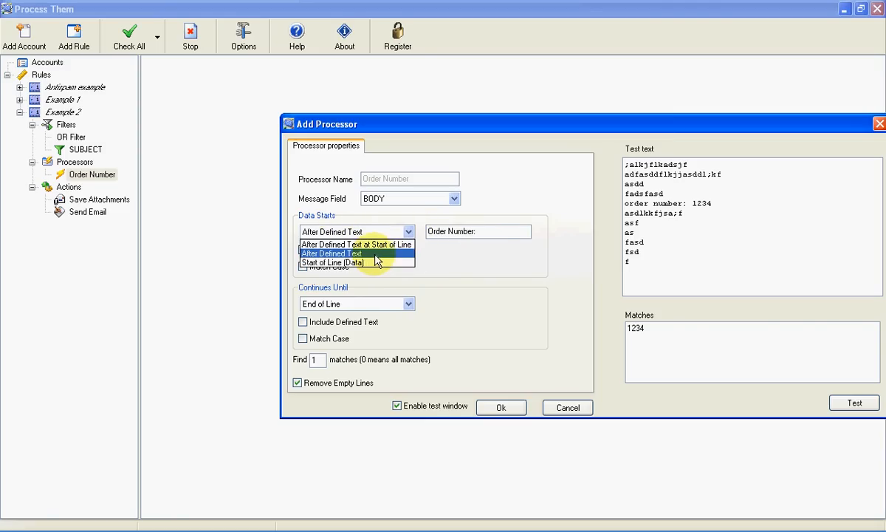
left_click(332, 253)
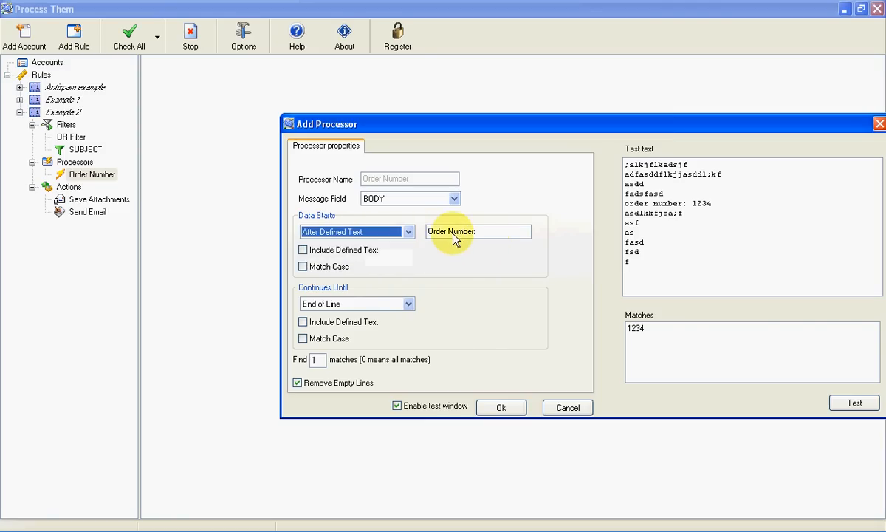
left_click(478, 231)
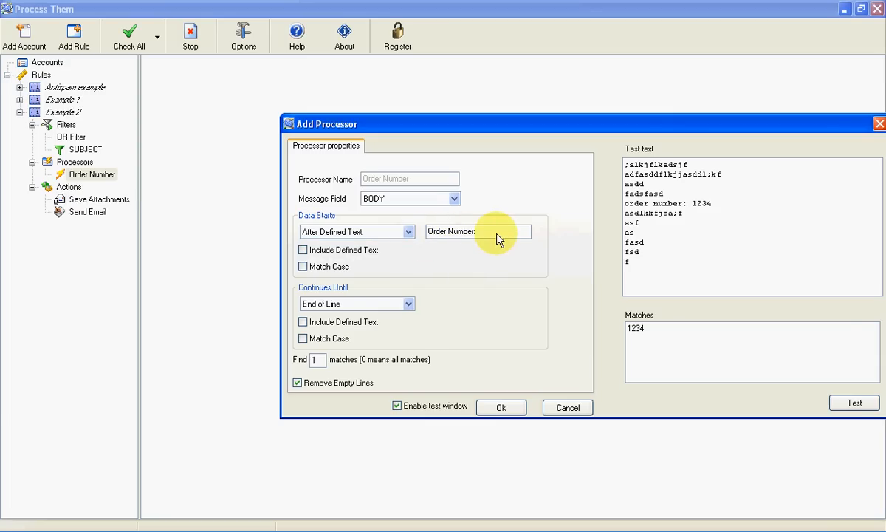
mouse_move(375, 246)
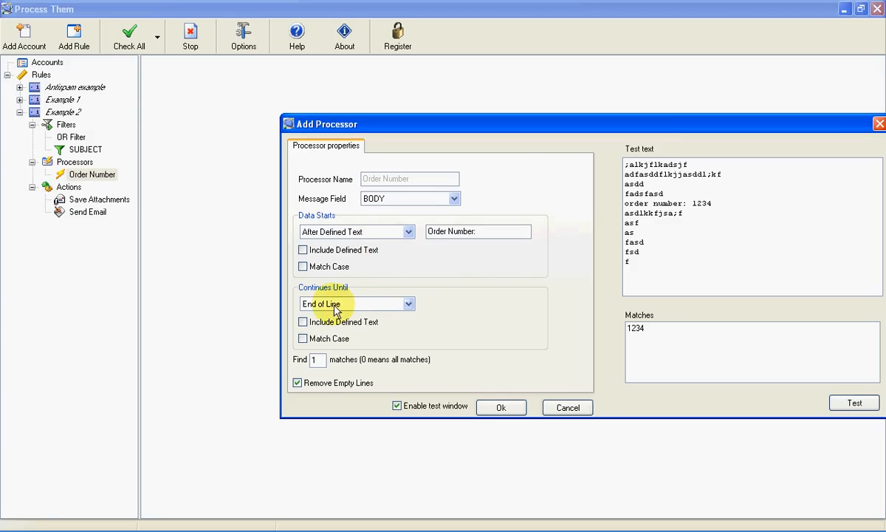
left_click(478, 231)
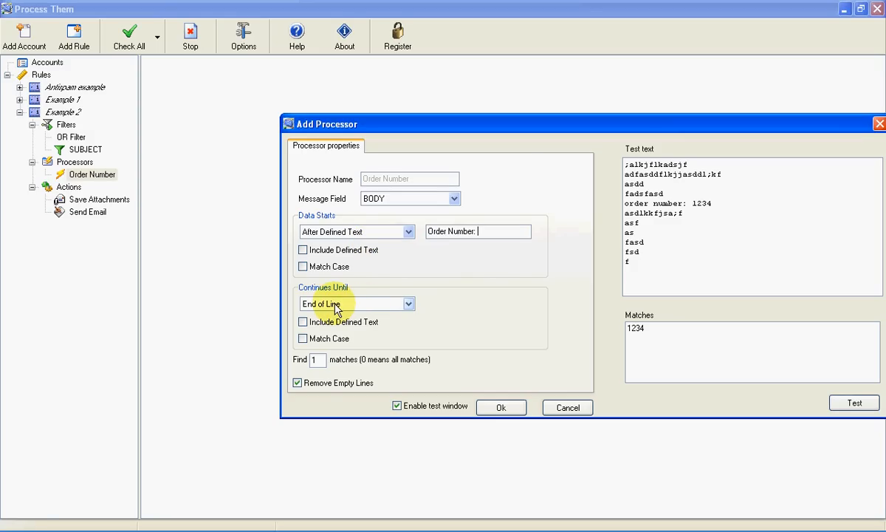
mouse_move(755, 267)
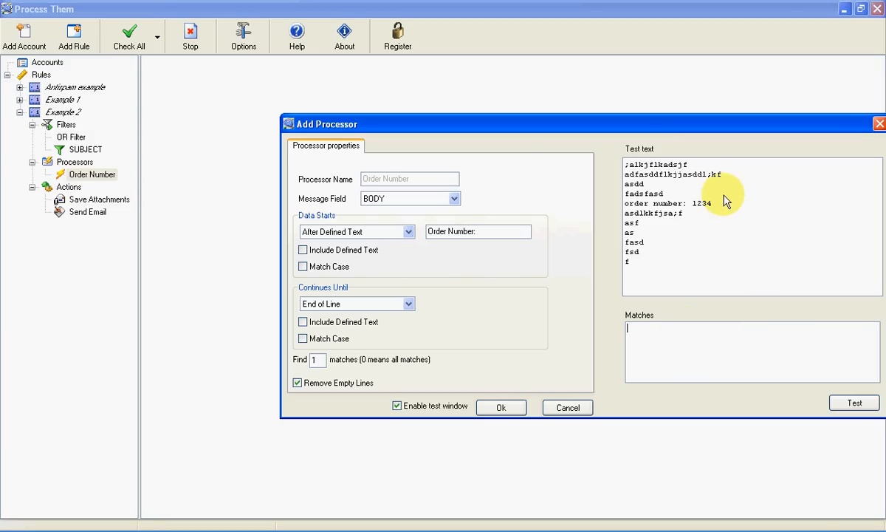
mouse_move(728, 213)
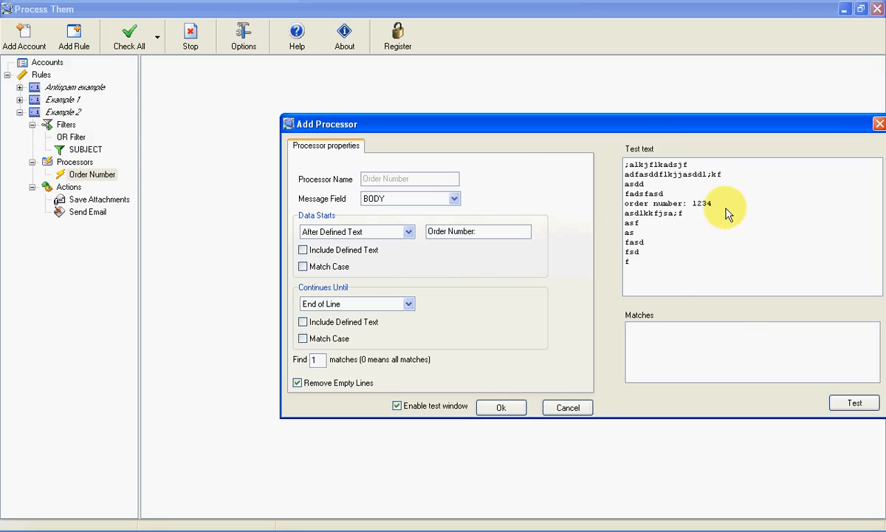
mouse_move(729, 205)
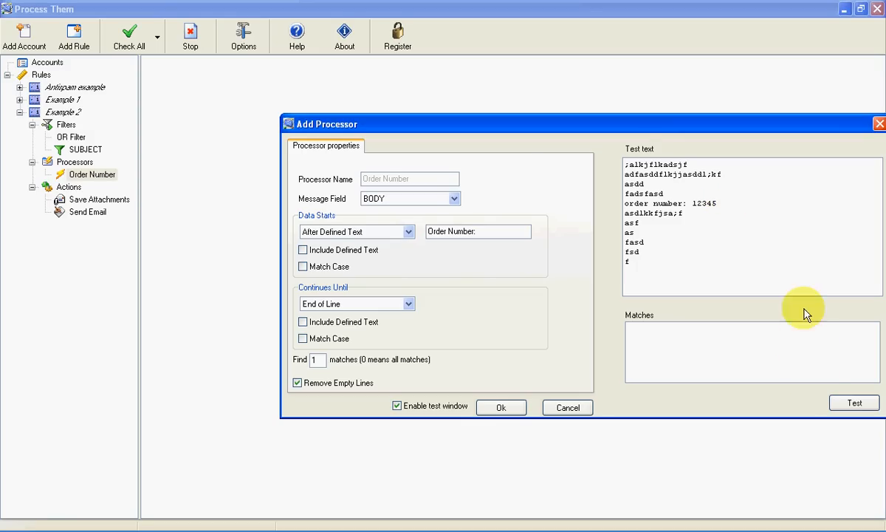
mouse_move(631, 193)
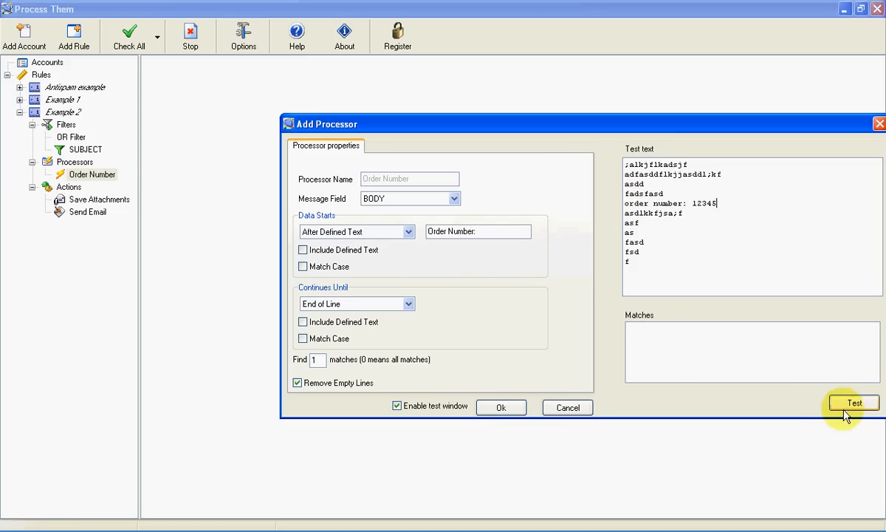
- Turn on Match Case and test the edited sample text, extracting 12345
left_click(853, 402)
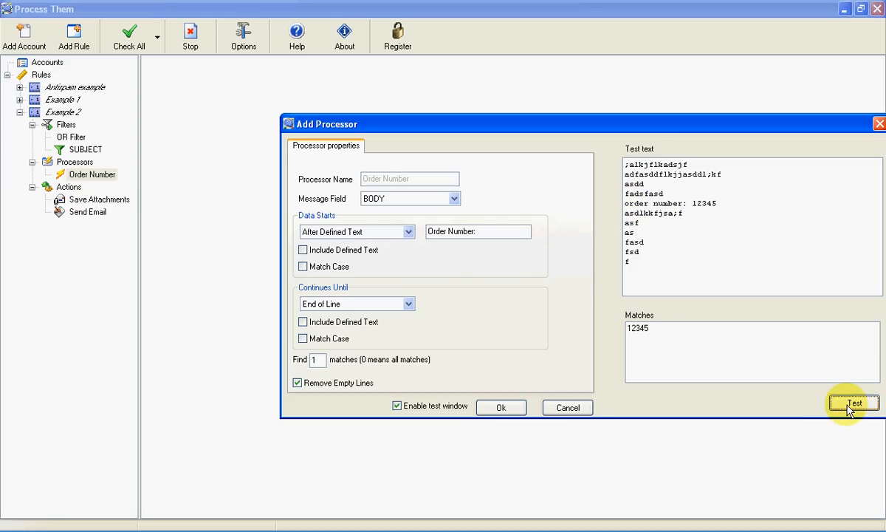
mouse_move(302, 266)
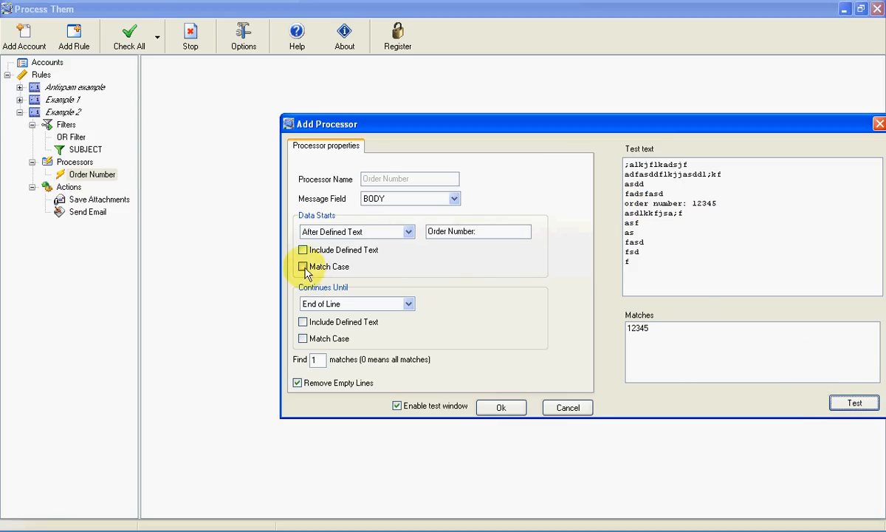
left_click(302, 266)
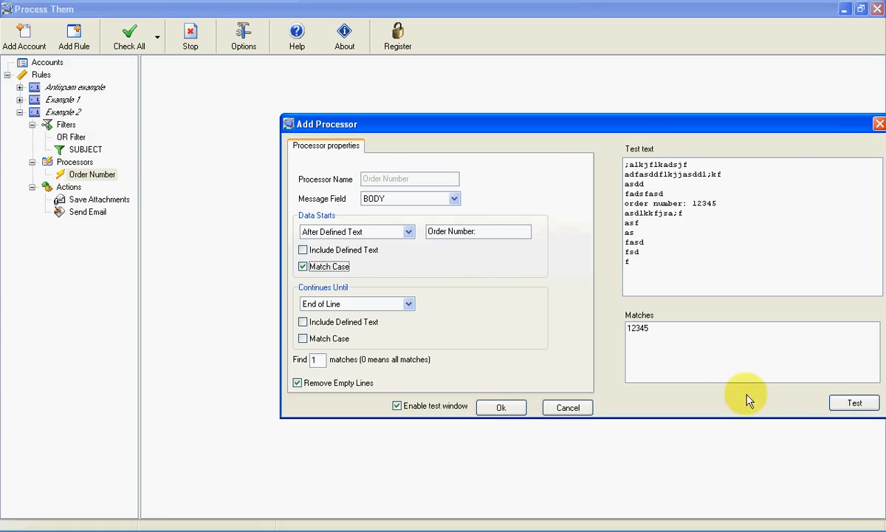
left_click(854, 402)
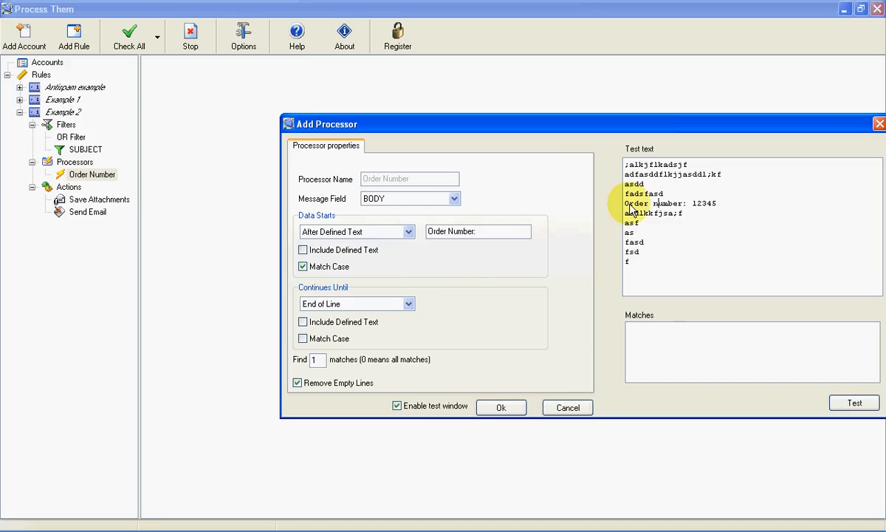
mouse_move(774, 375)
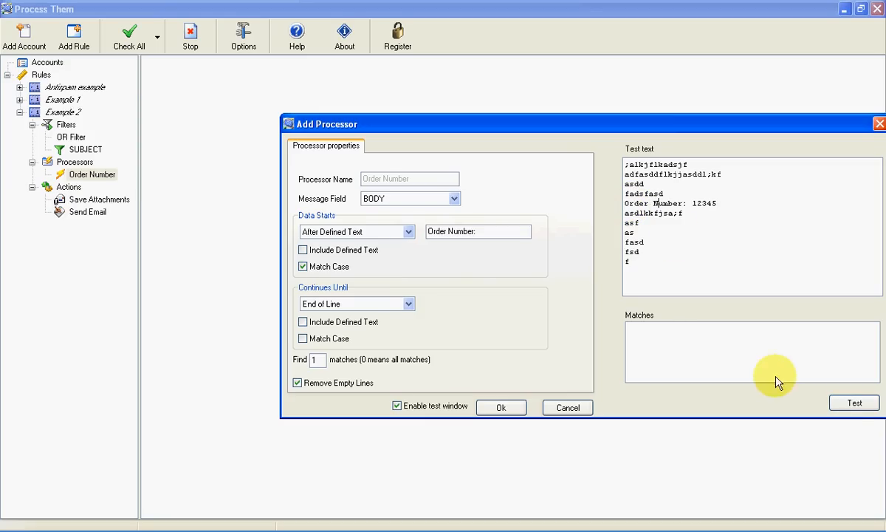
left_click(853, 402)
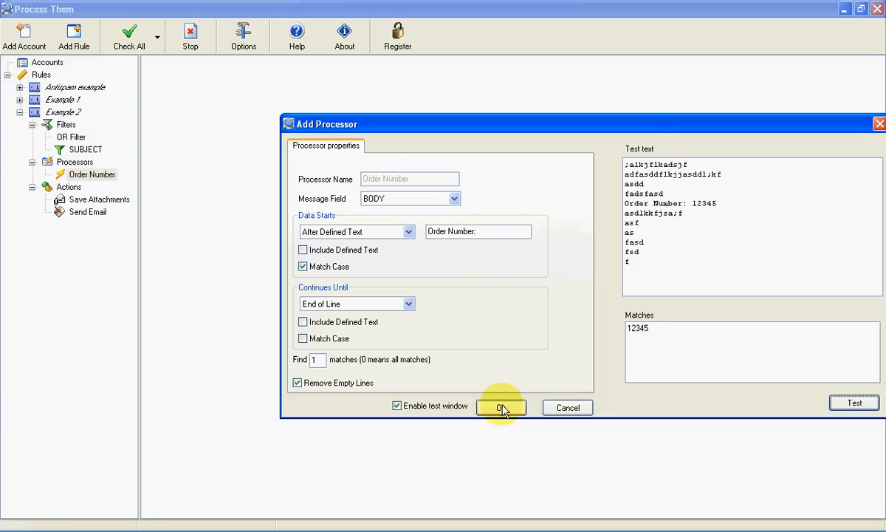
- Save the processor, then browse action types in Add Action and cancel
left_click(502, 407)
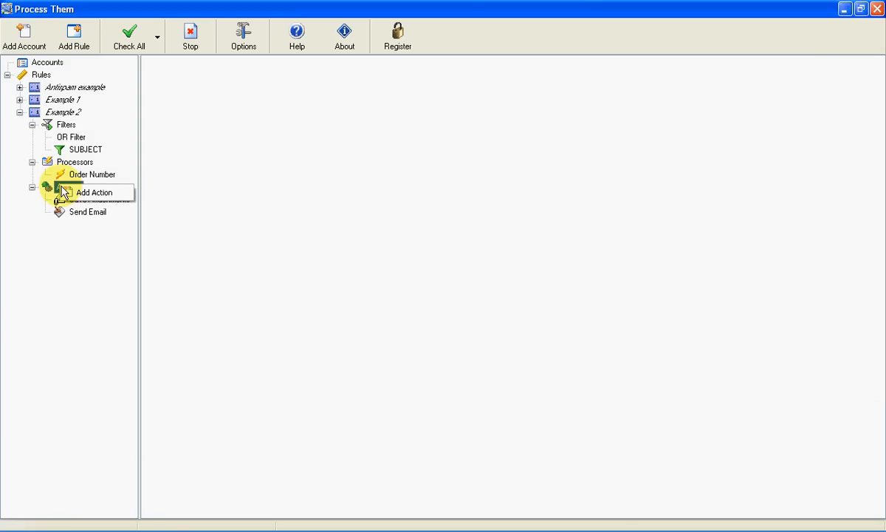
left_click(94, 192)
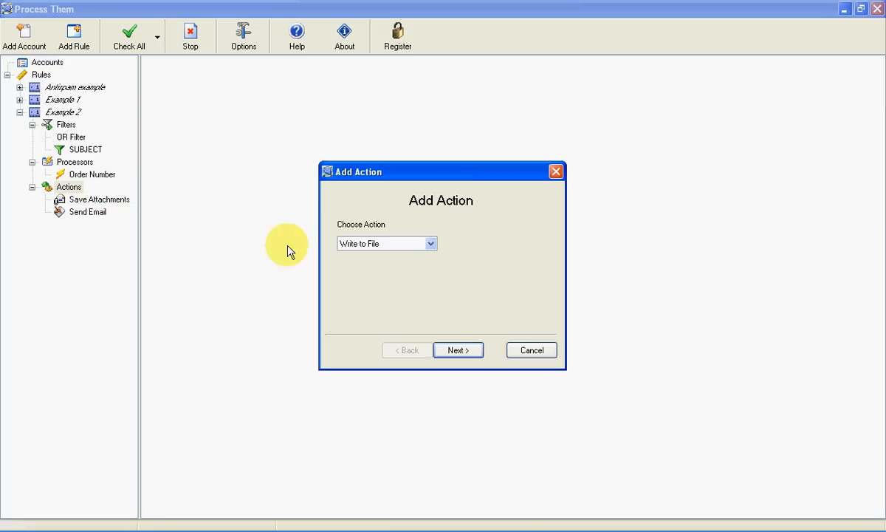
left_click(430, 243)
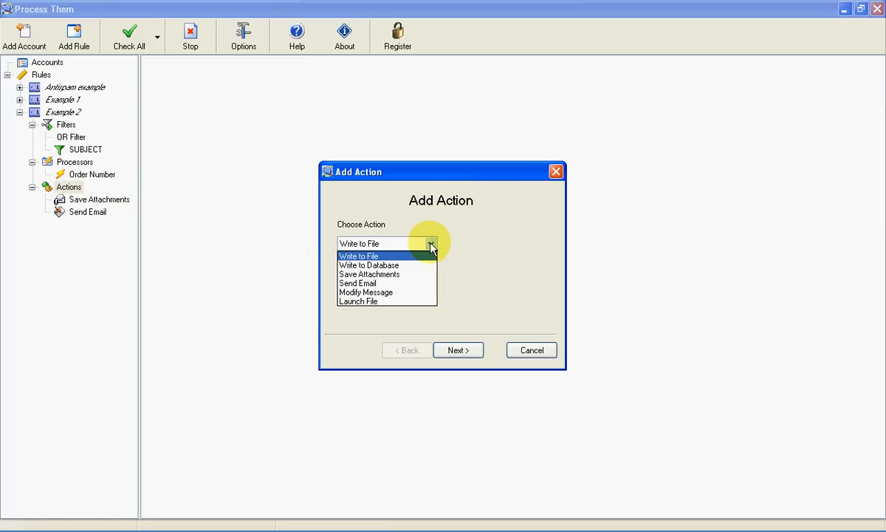
mouse_move(424, 264)
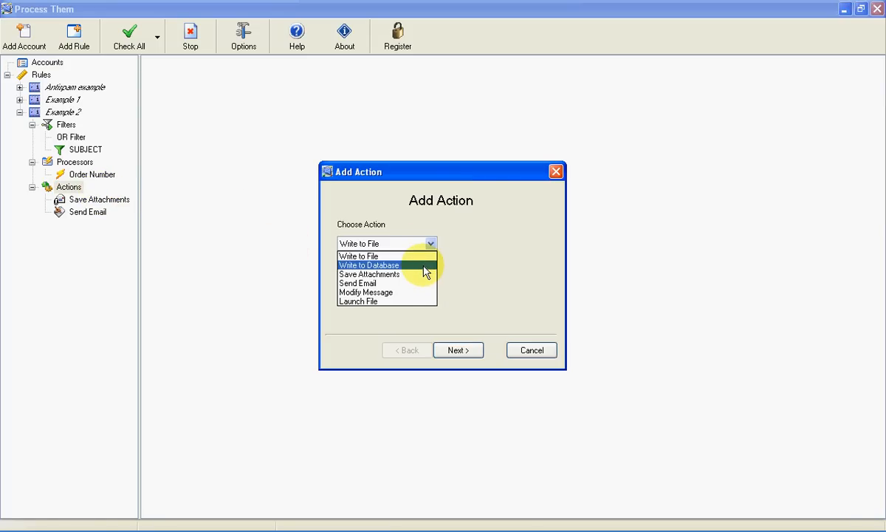
mouse_move(424, 274)
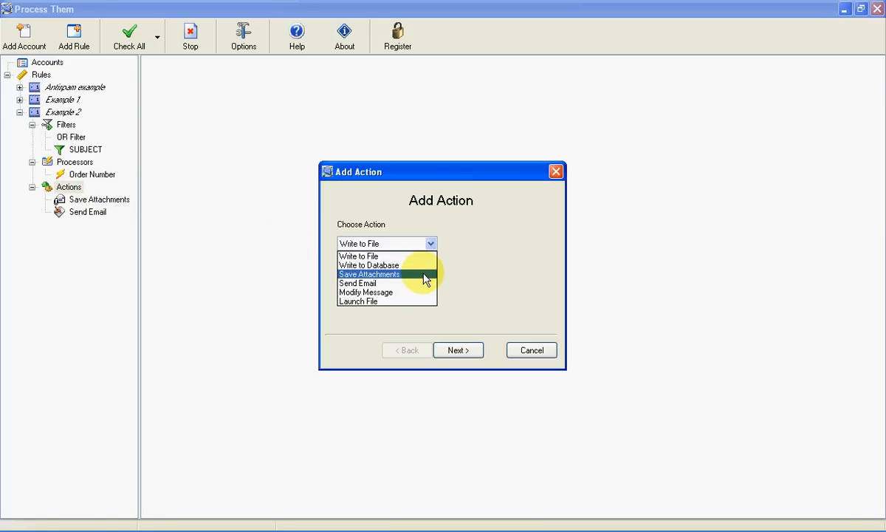
mouse_move(425, 283)
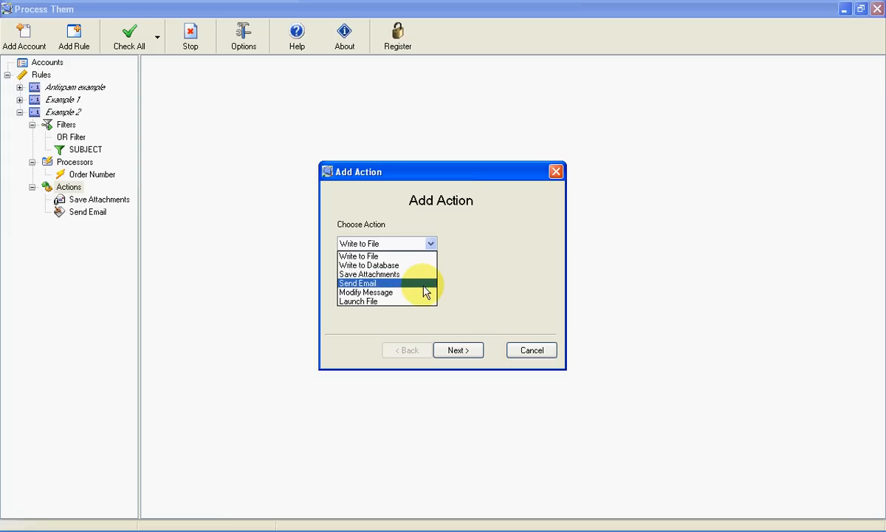
mouse_move(423, 291)
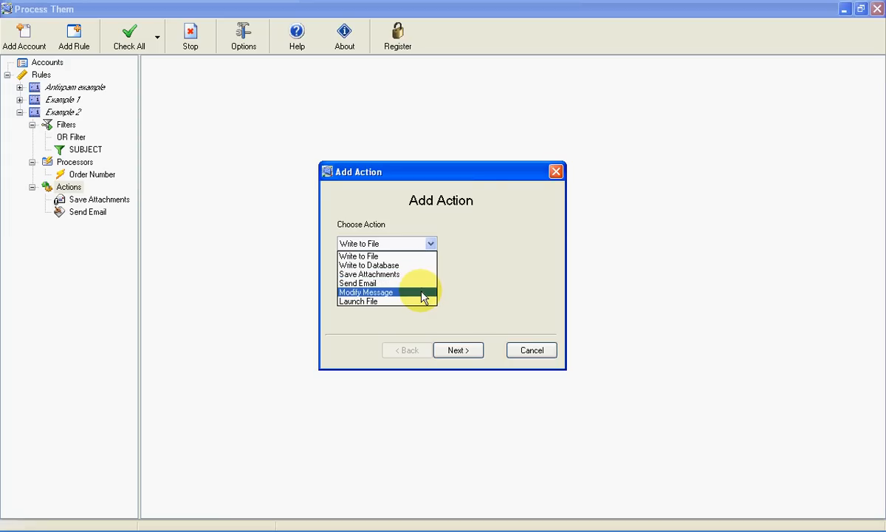
mouse_move(424, 302)
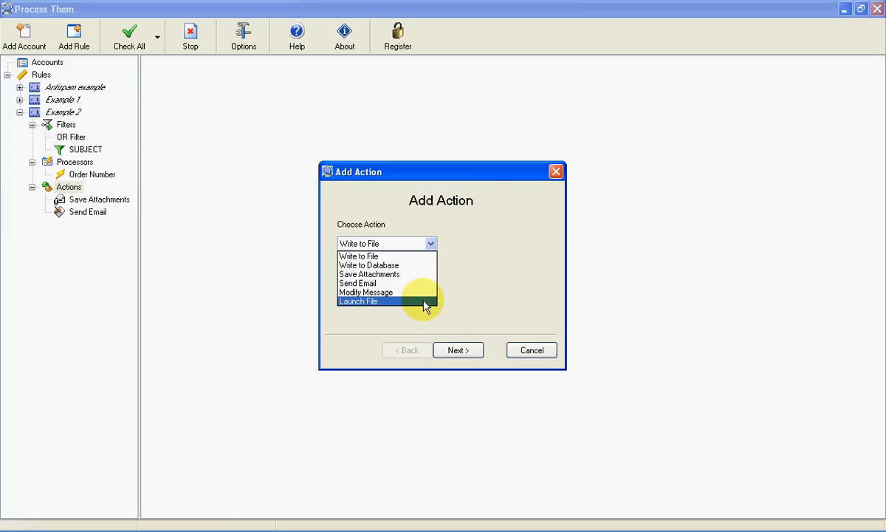
mouse_move(423, 287)
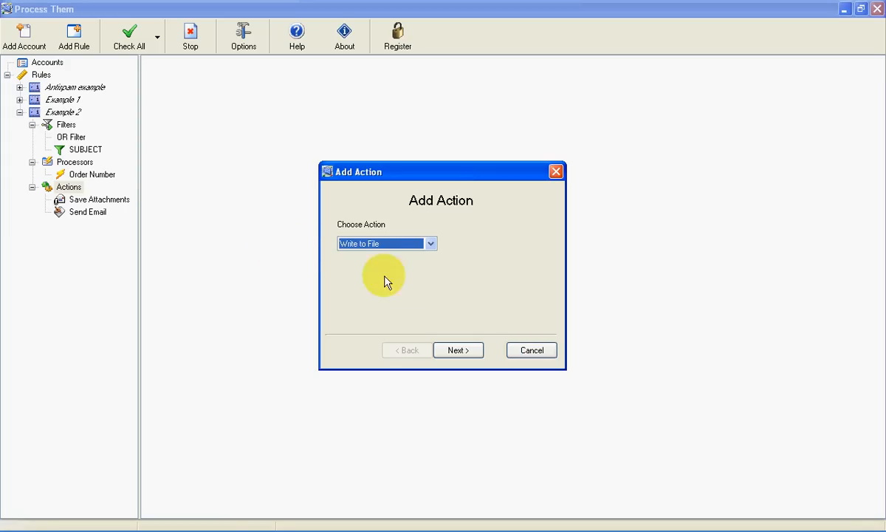
left_click(531, 350)
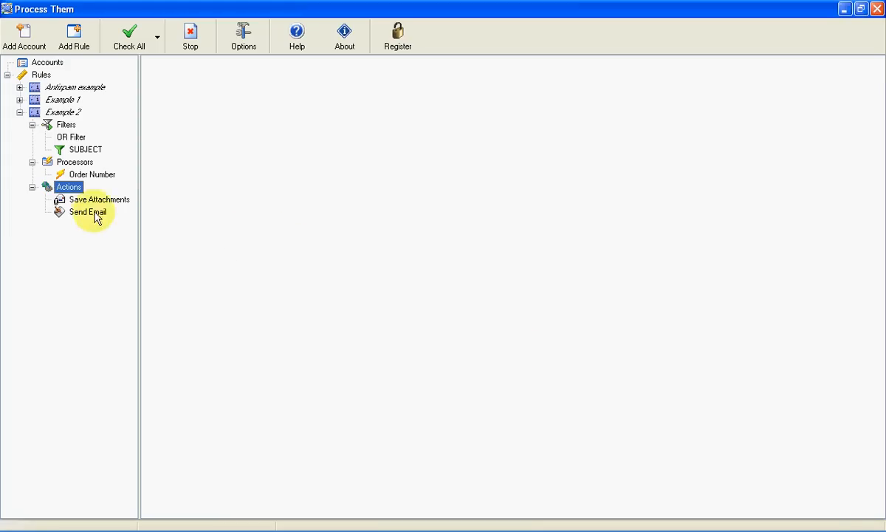
double_click(87, 212)
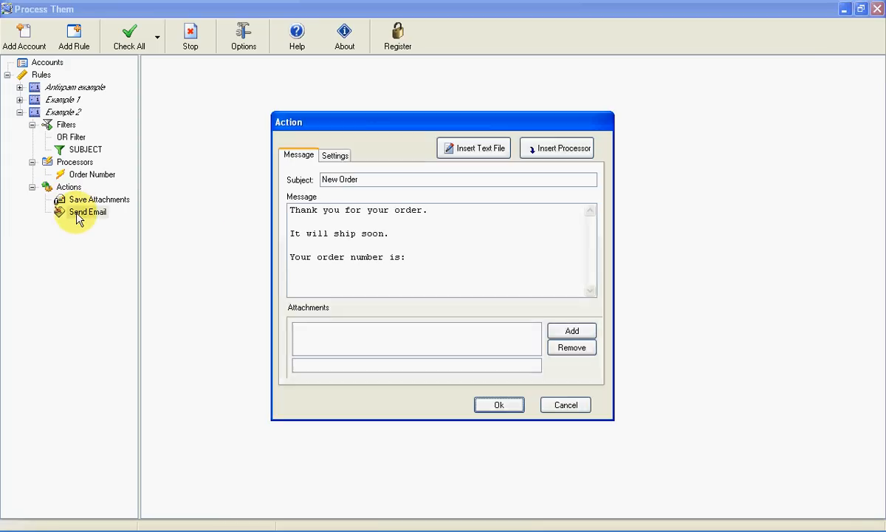
left_click(335, 155)
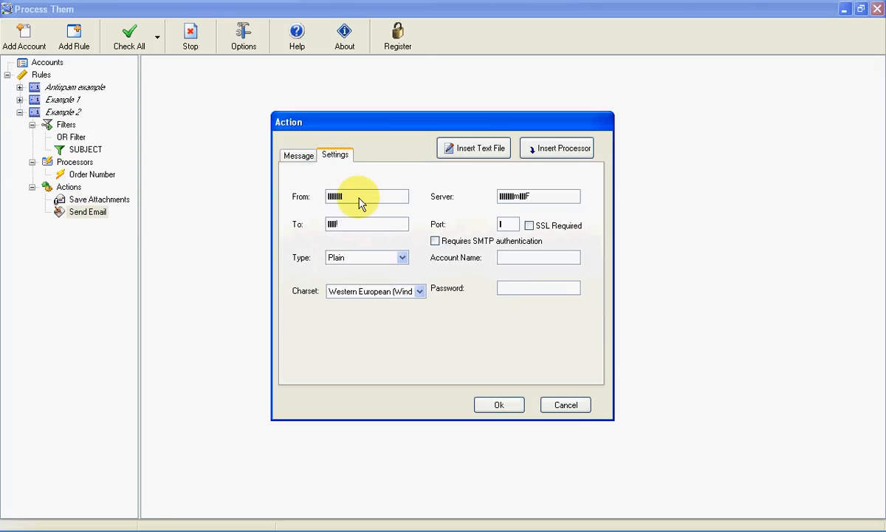
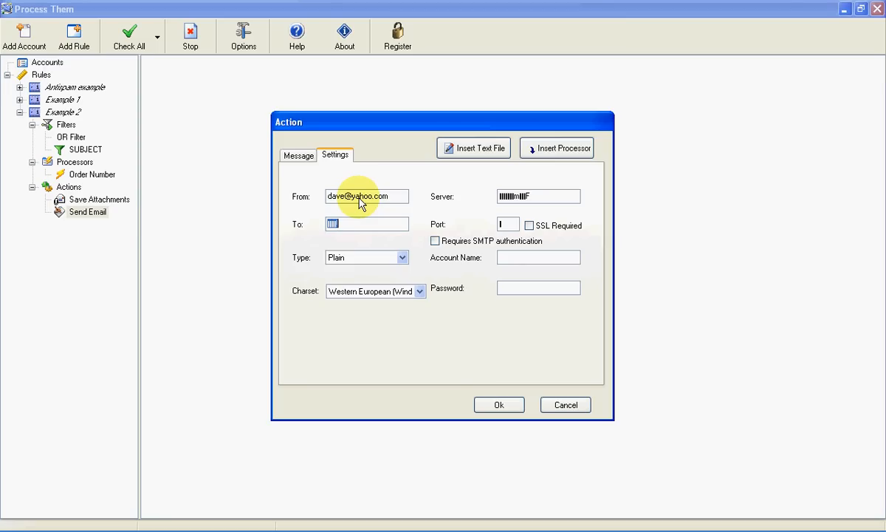
mouse_move(568, 126)
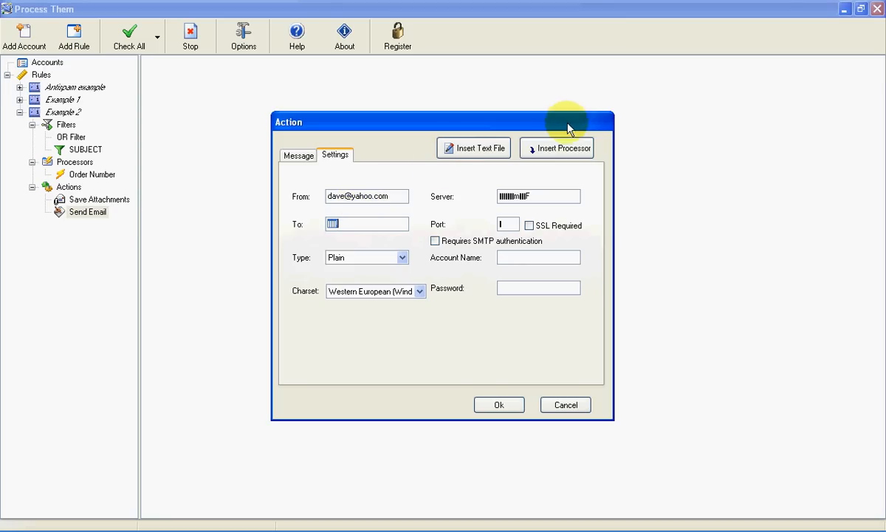
left_click(558, 147)
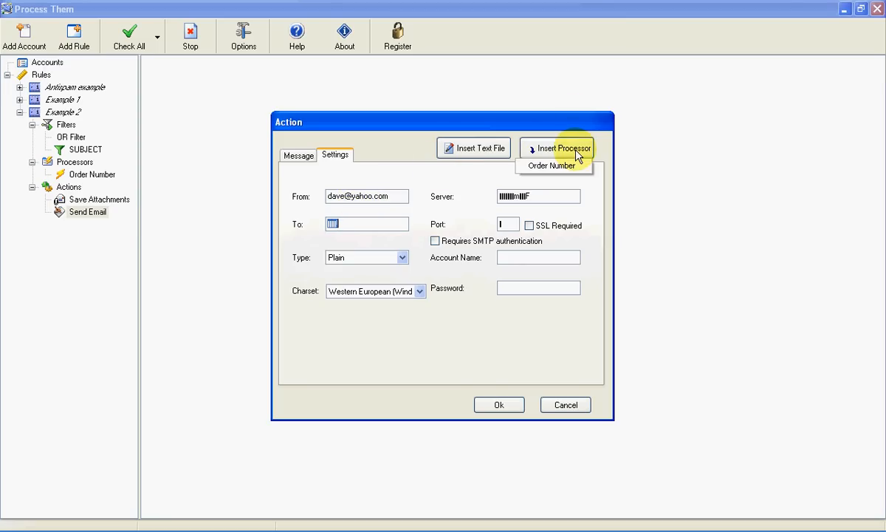
mouse_move(569, 214)
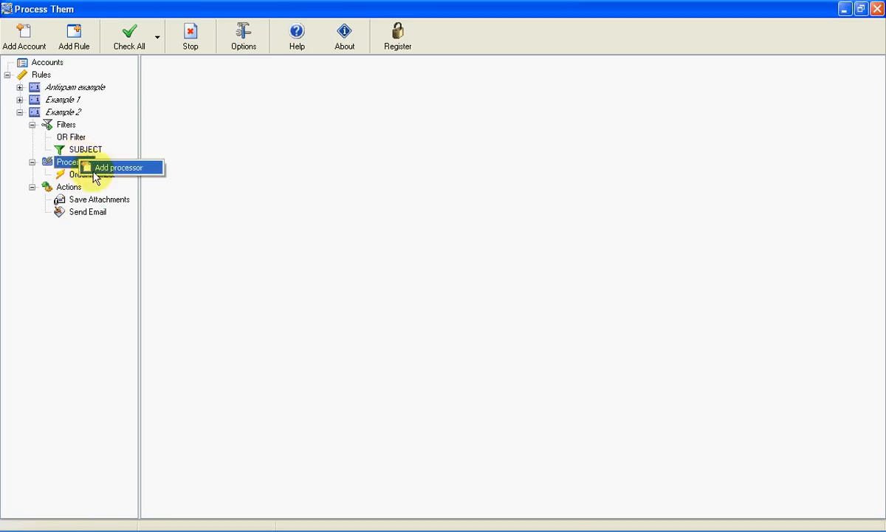
- Add an 'email address' processor that reads the FROM email field
left_click(119, 167)
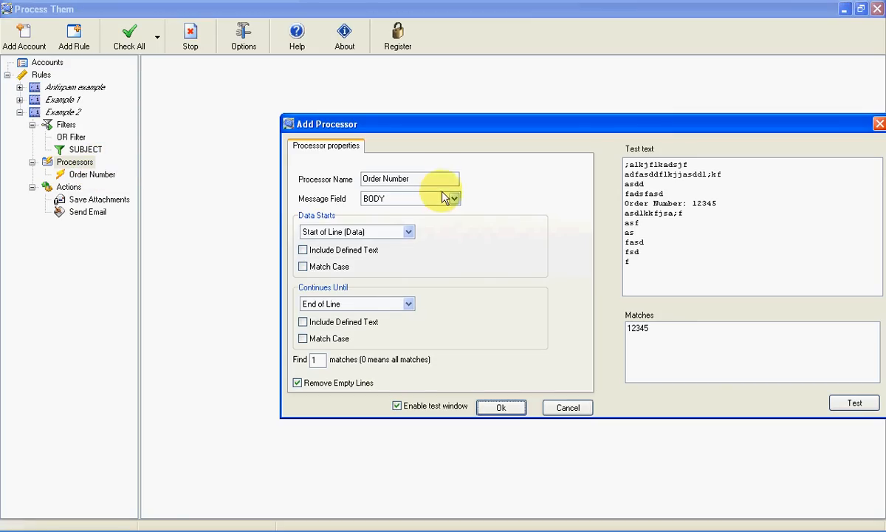
mouse_move(427, 181)
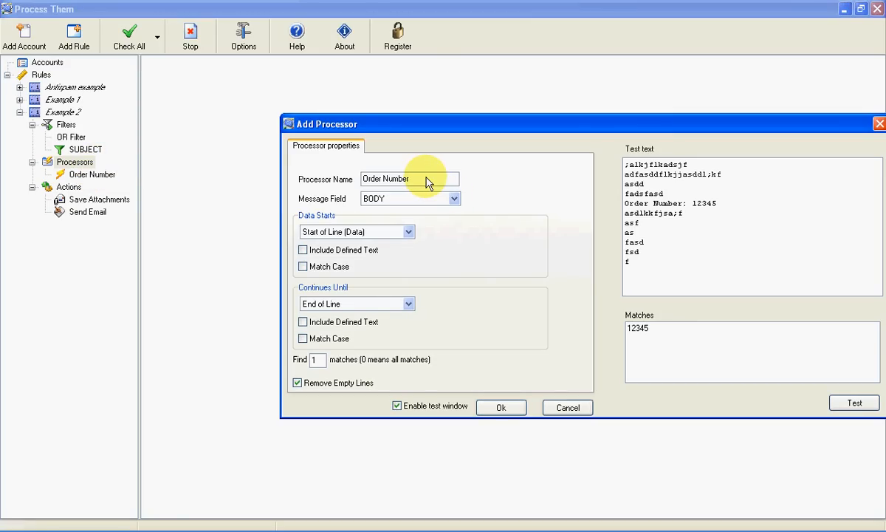
type("email")
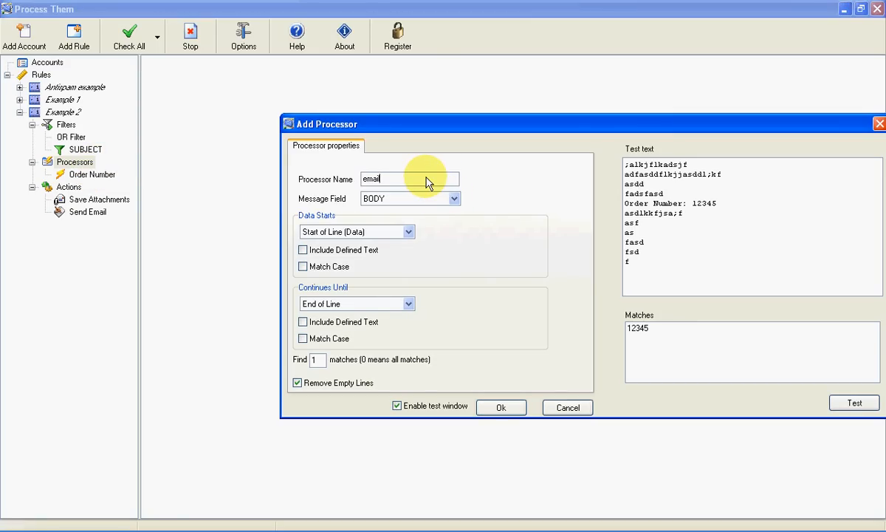
type("address")
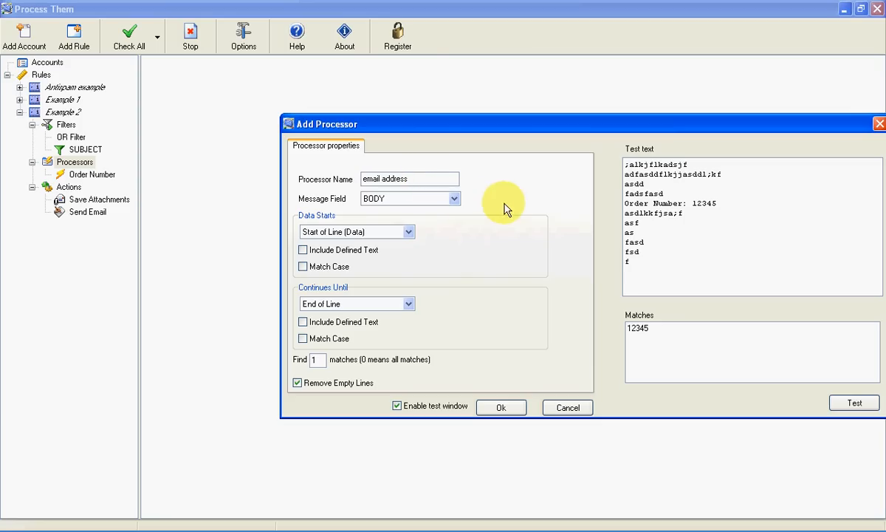
left_click(454, 198)
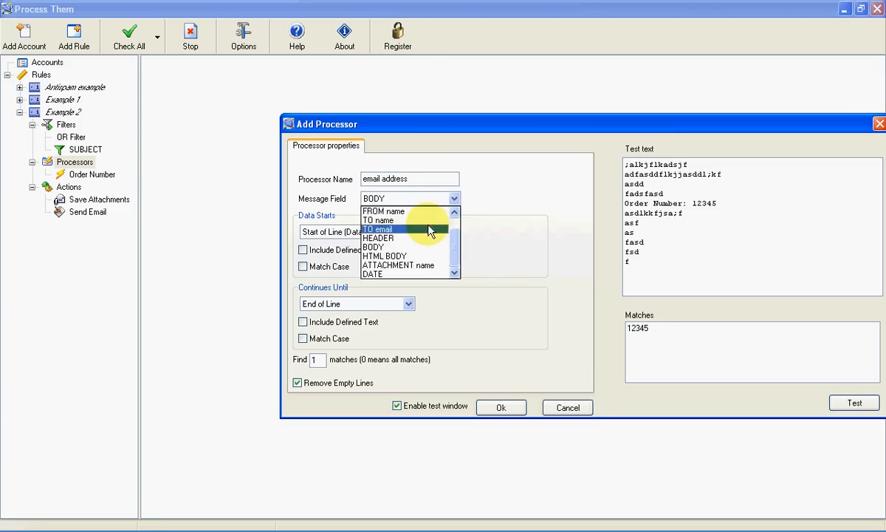
mouse_move(431, 211)
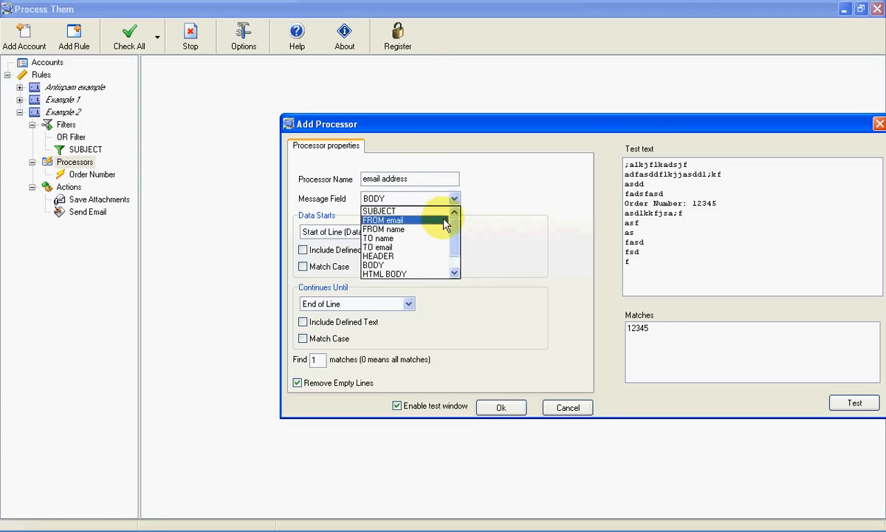
left_click(383, 220)
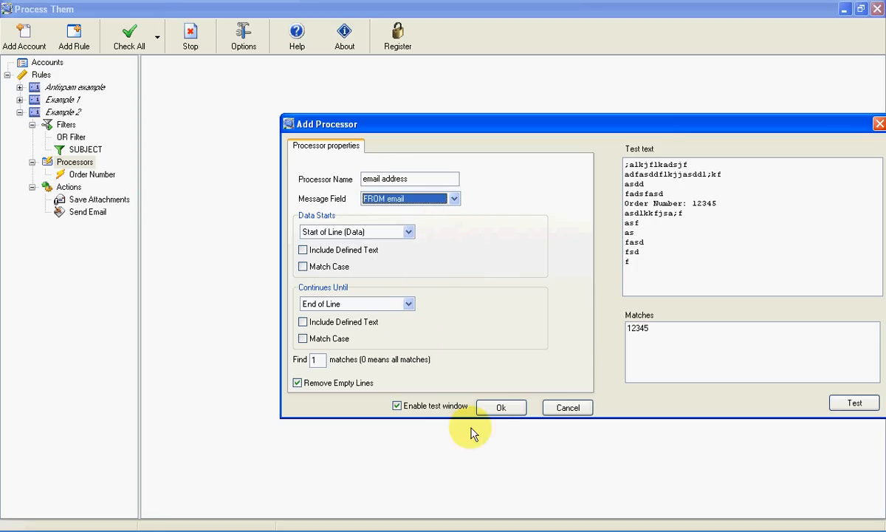
left_click(500, 406)
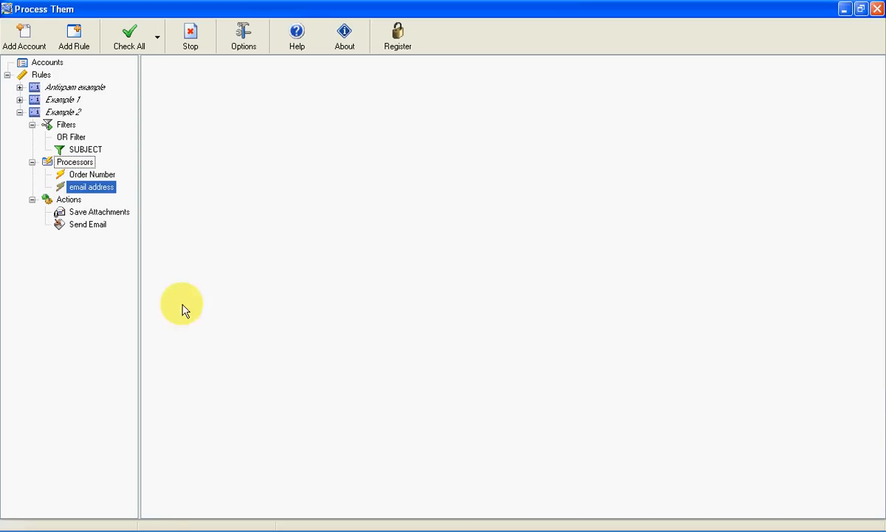
- Insert the email address processor as the Send Email recipient
double_click(87, 225)
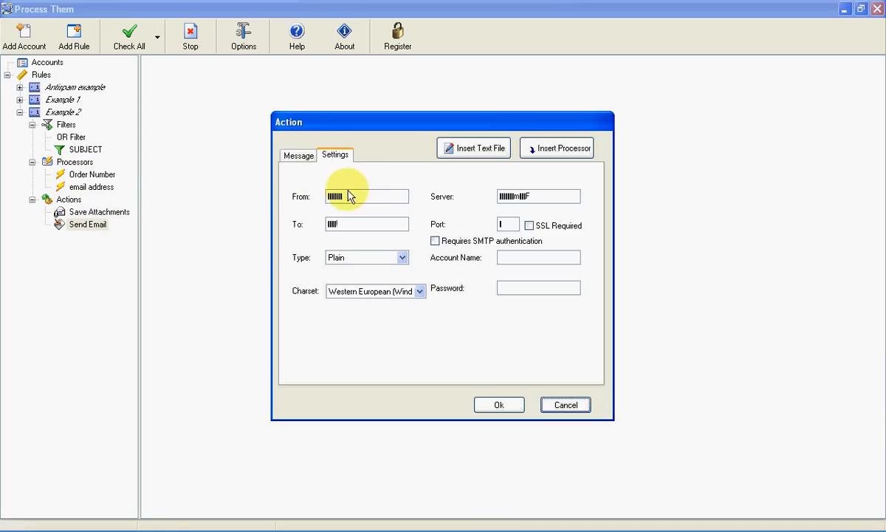
mouse_move(362, 203)
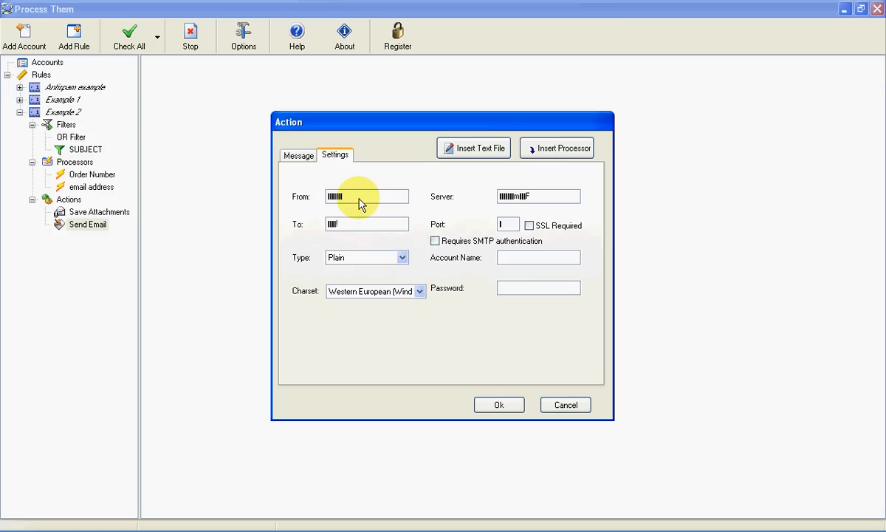
type("davi")
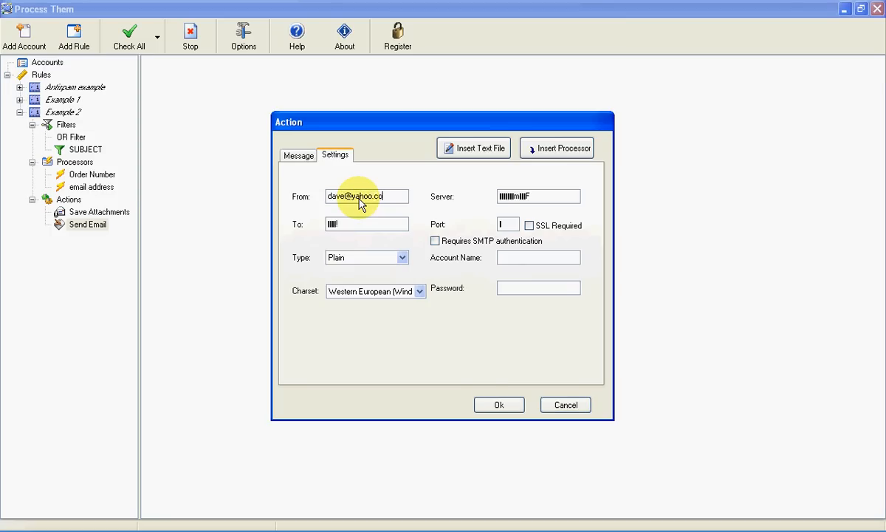
left_click(558, 148)
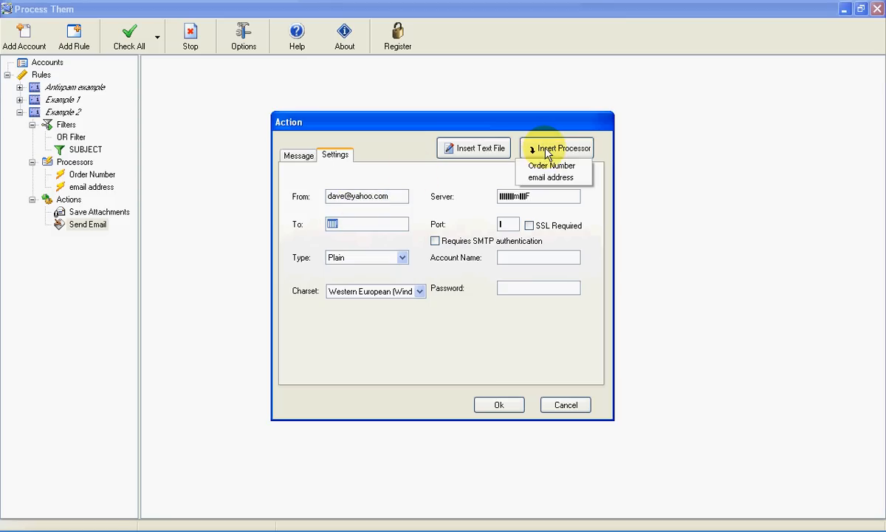
left_click(550, 177)
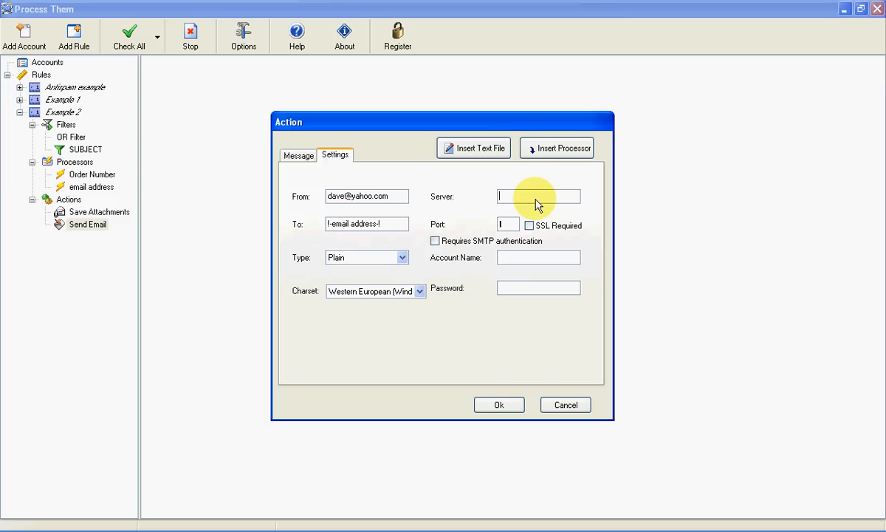
mouse_move(290, 137)
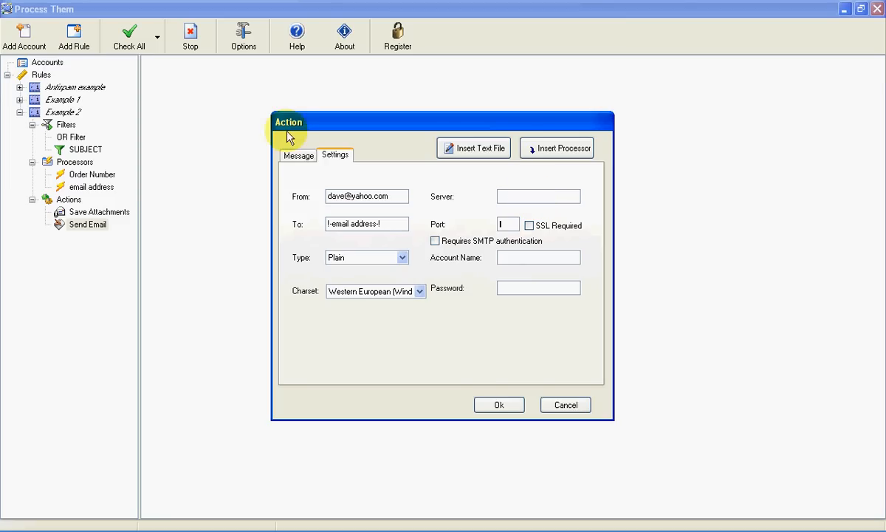
mouse_move(417, 148)
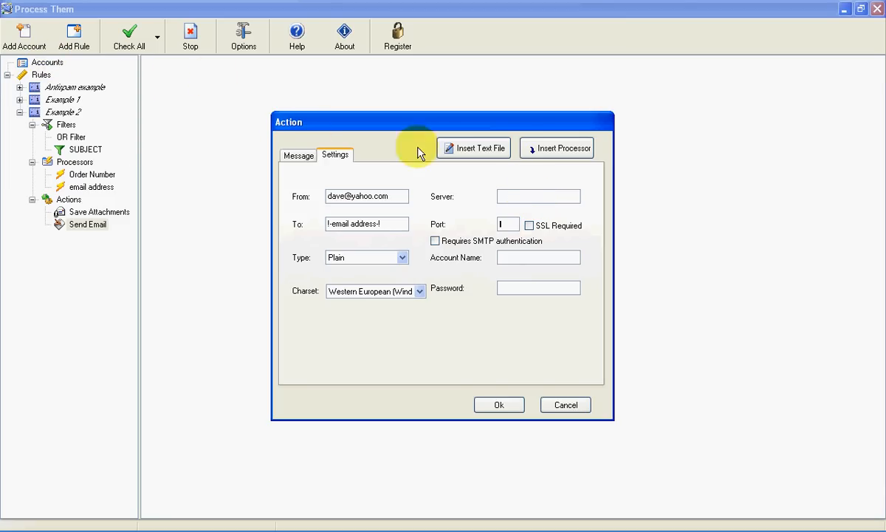
mouse_move(531, 196)
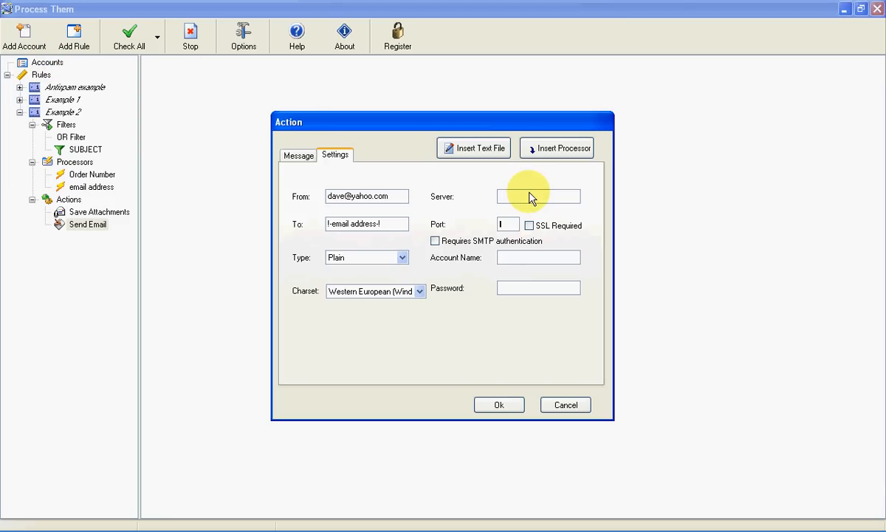
- Enter the mail server, enable SSL on port 256, and require SMTP authentication with an account name
type("imap.")
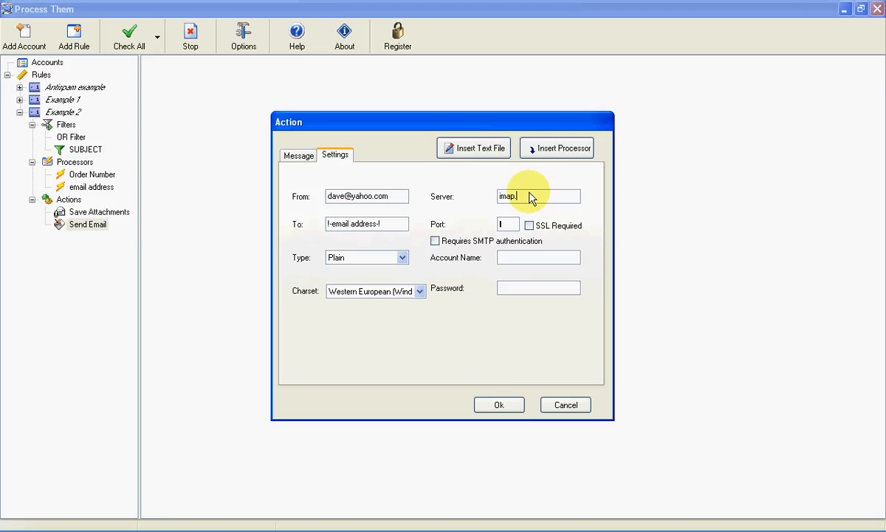
type("gm")
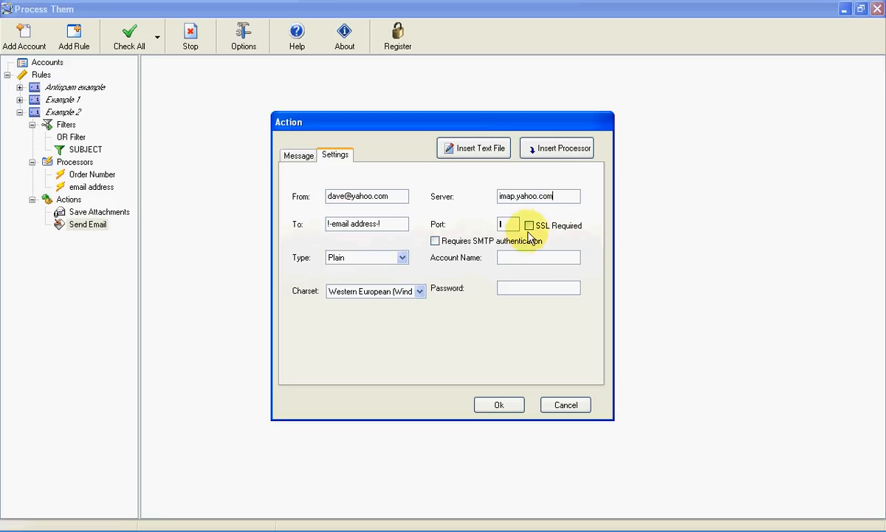
left_click(530, 225)
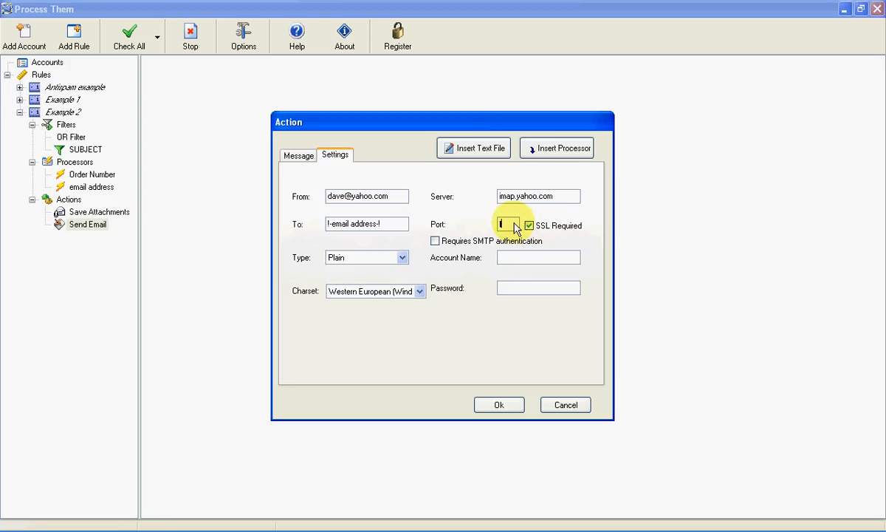
type("256")
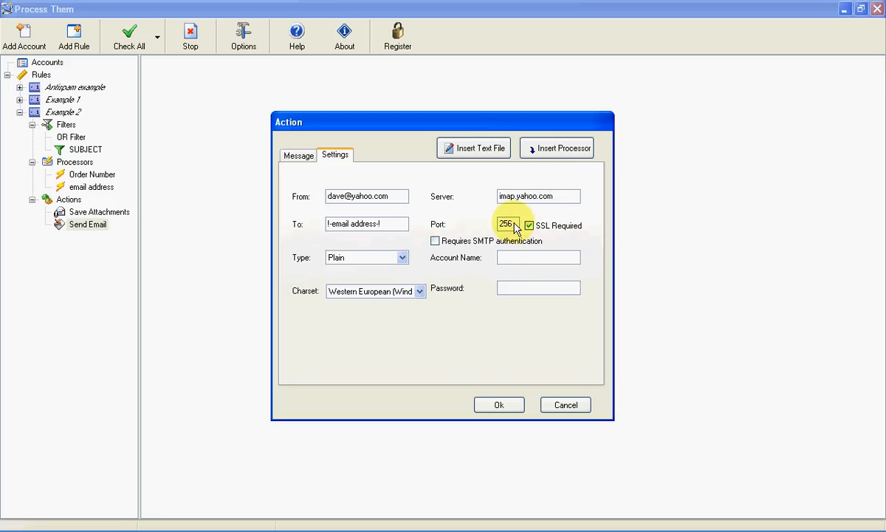
left_click(435, 240)
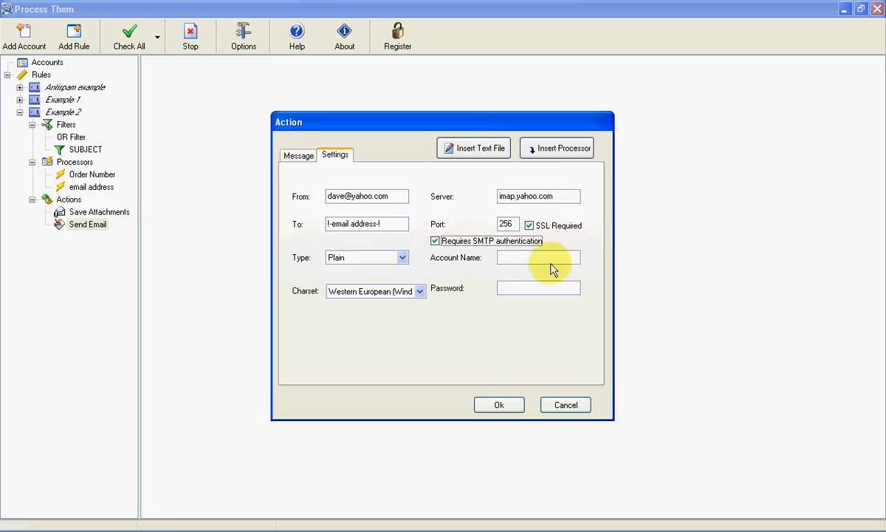
left_click(538, 257)
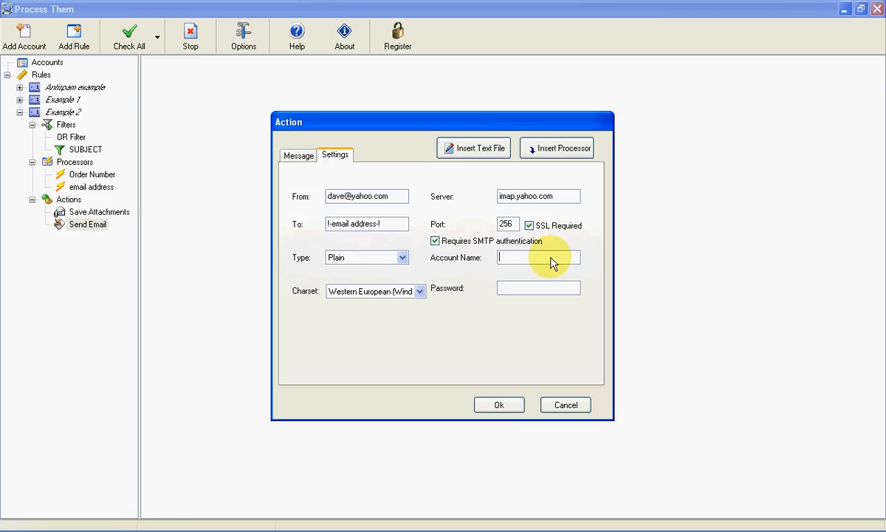
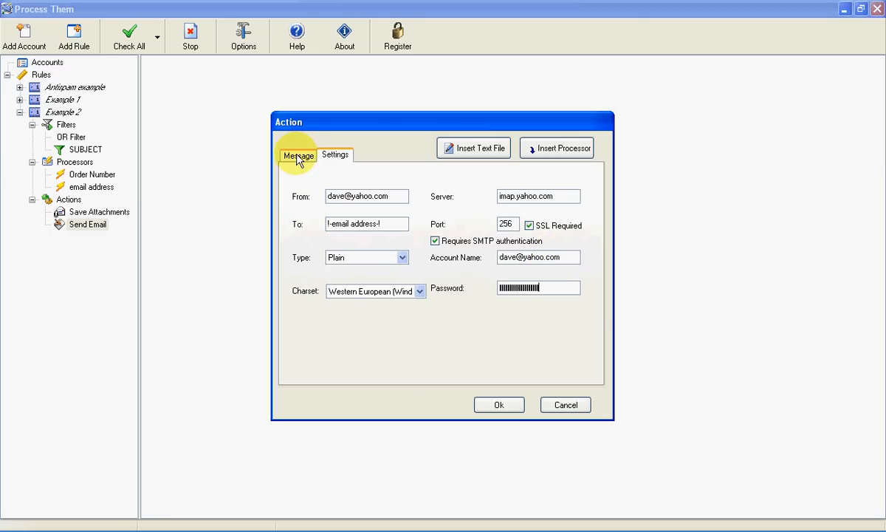
- Insert the Order Number processor at the subject's end and after the body's order-number line
left_click(298, 155)
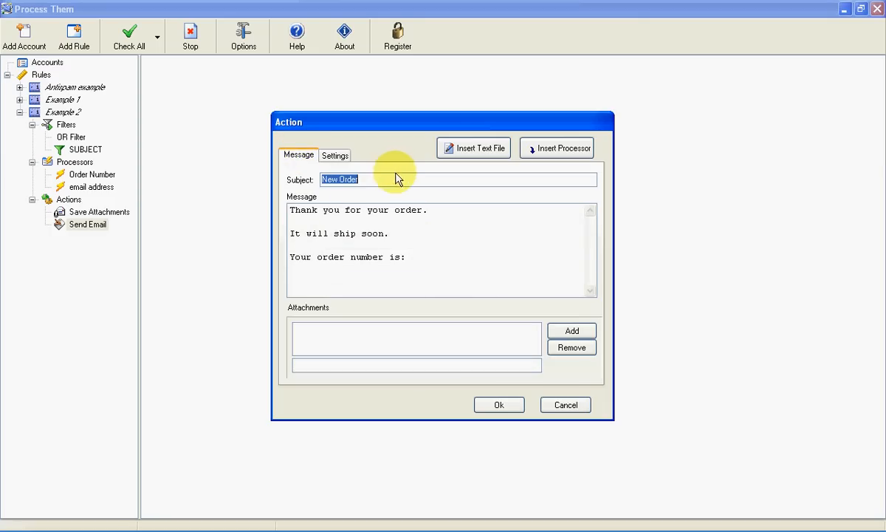
left_click(398, 179)
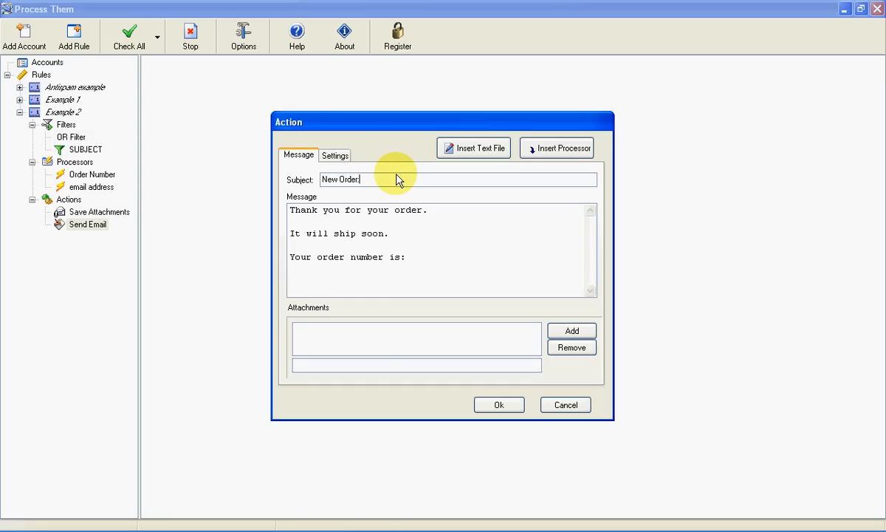
mouse_move(557, 148)
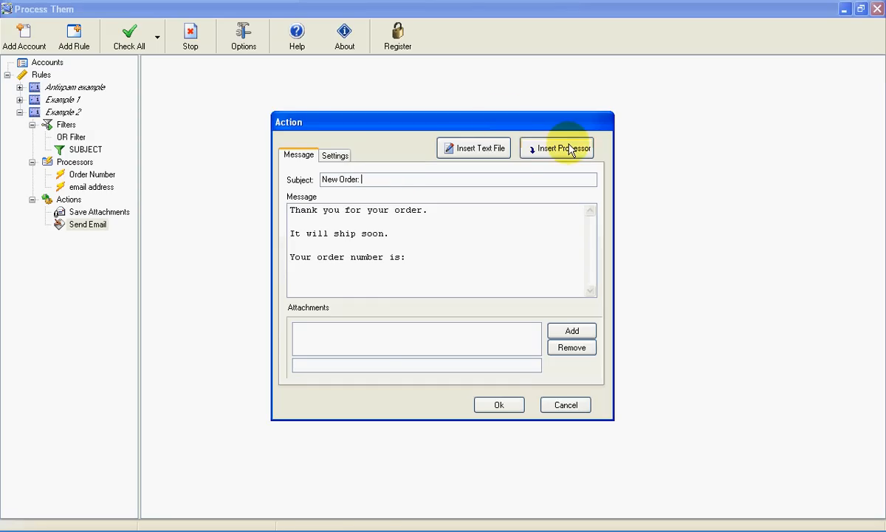
left_click(556, 148)
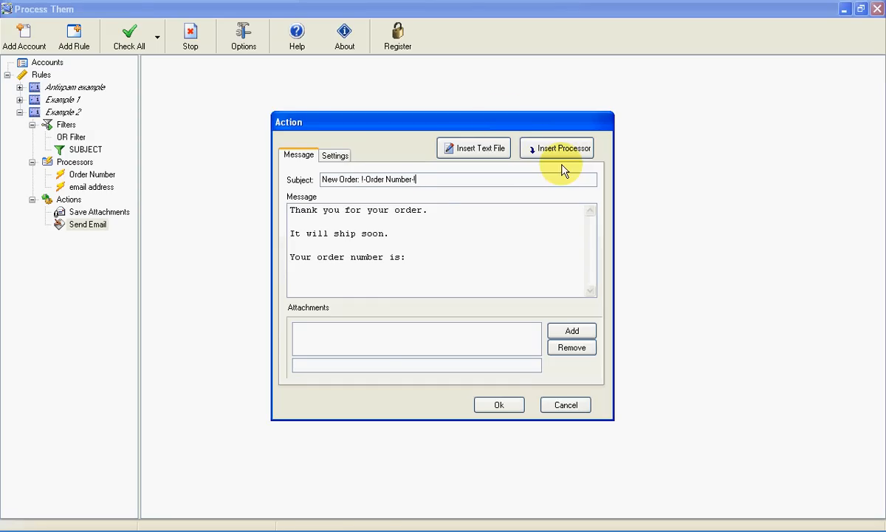
mouse_move(389, 246)
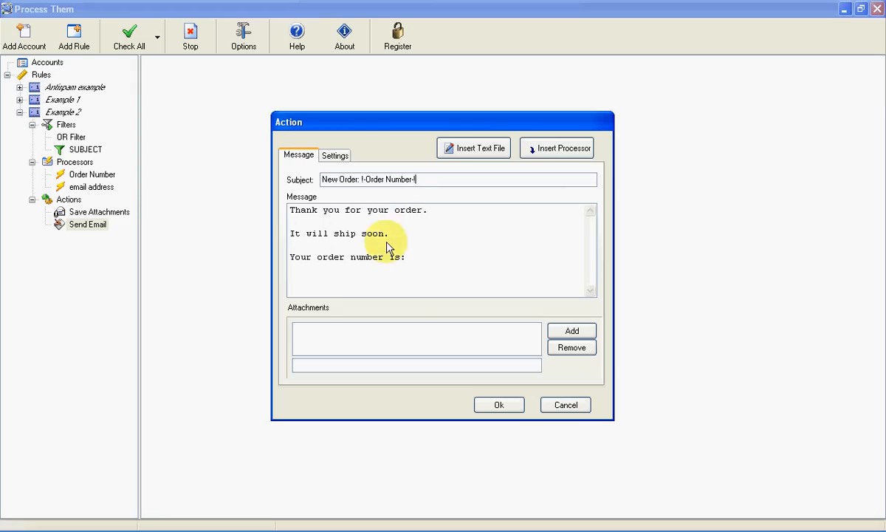
mouse_move(439, 262)
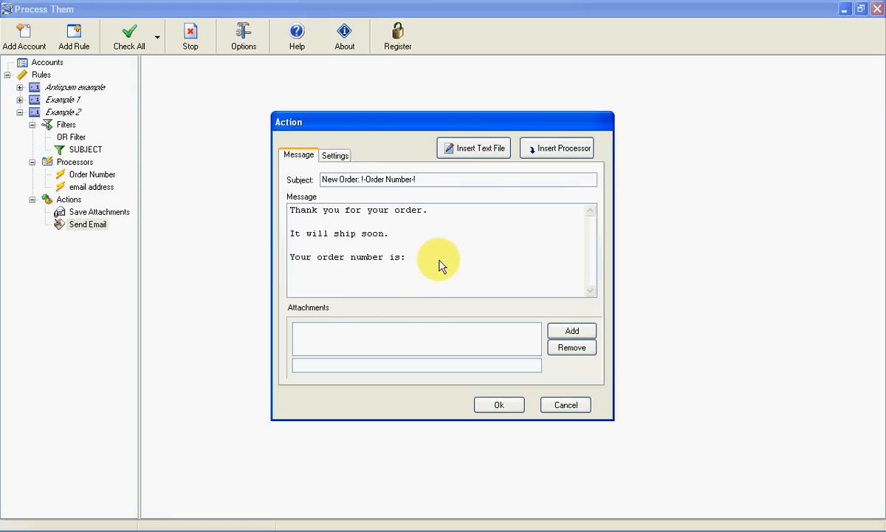
left_click(558, 148)
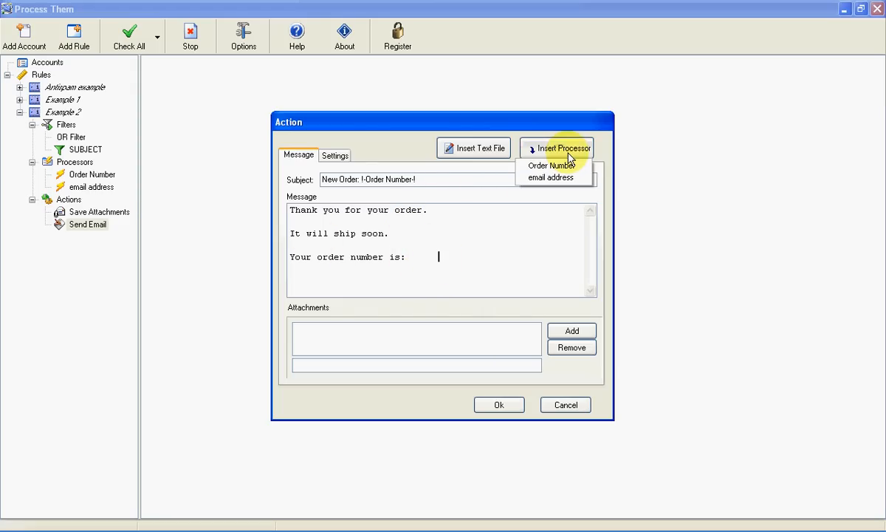
left_click(551, 164)
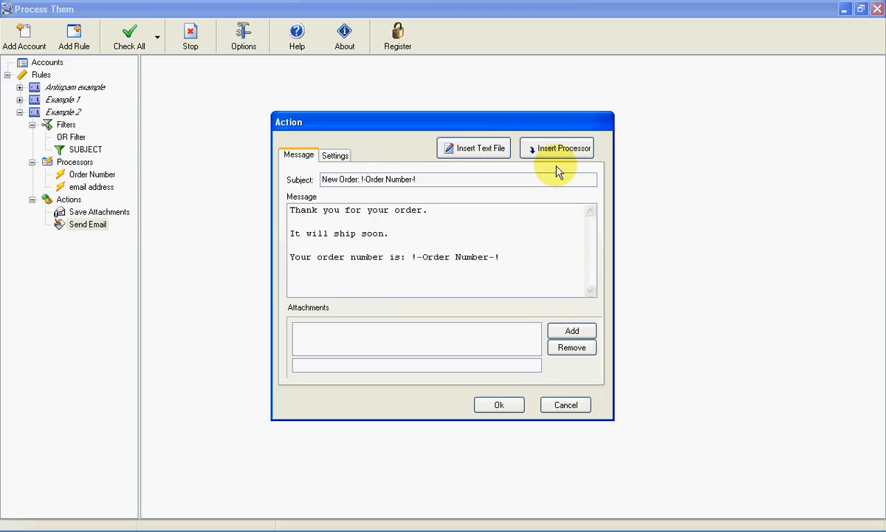
mouse_move(410, 330)
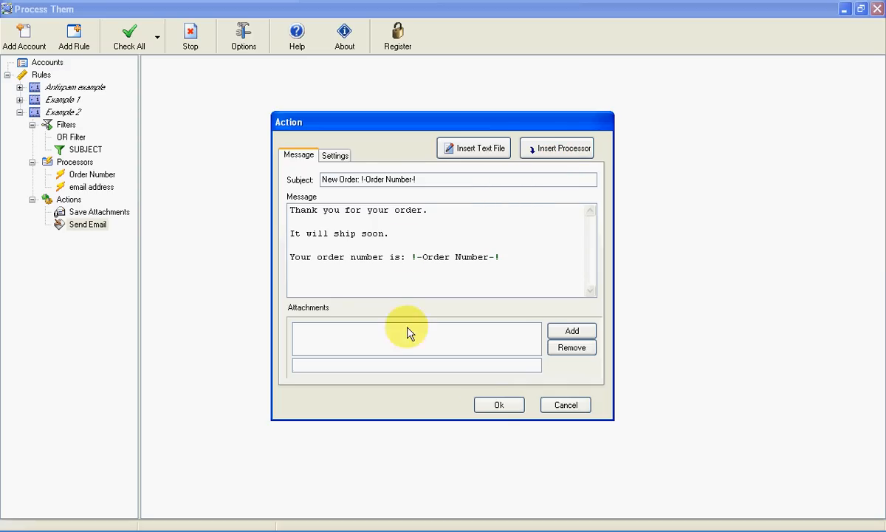
- Save Send Email, then start a new account scheduled to check every 30 minutes
left_click(498, 405)
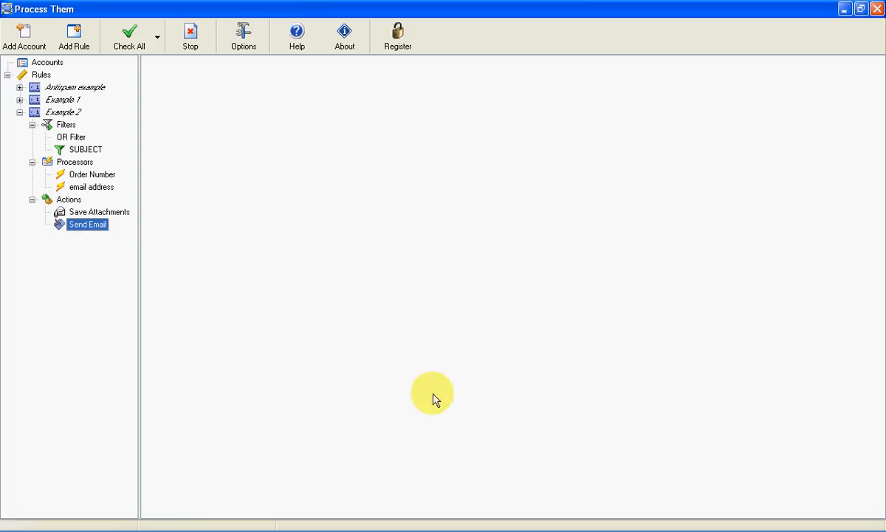
mouse_move(43, 71)
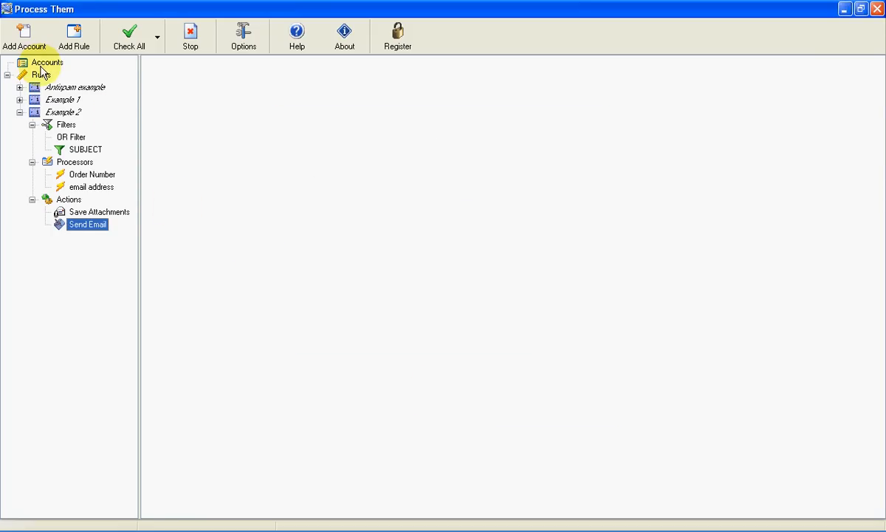
left_click(47, 62)
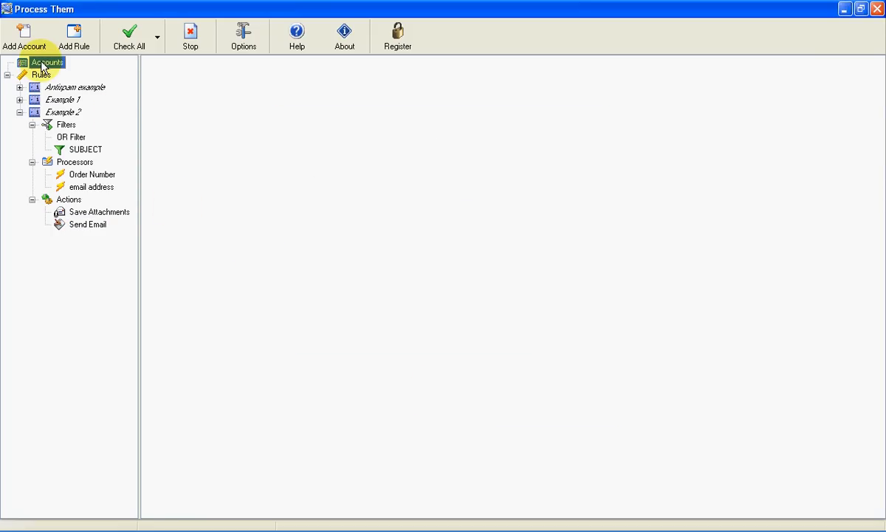
mouse_move(55, 67)
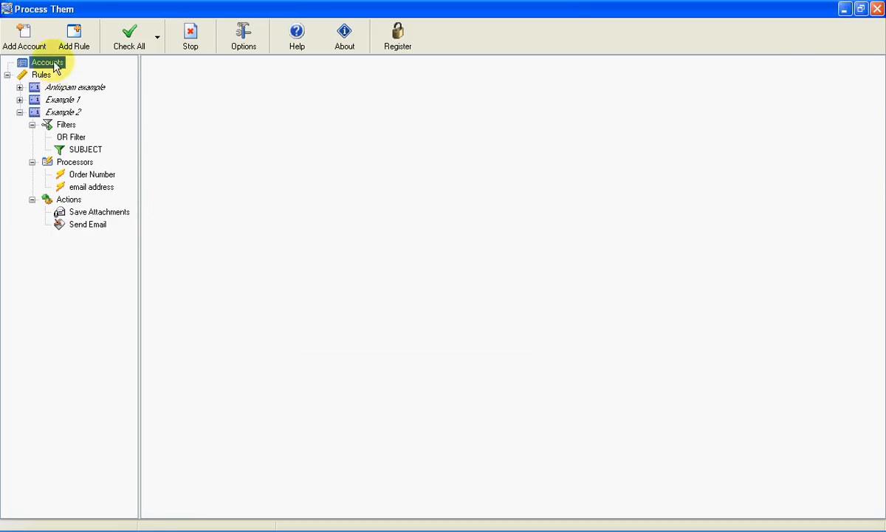
right_click(46, 62)
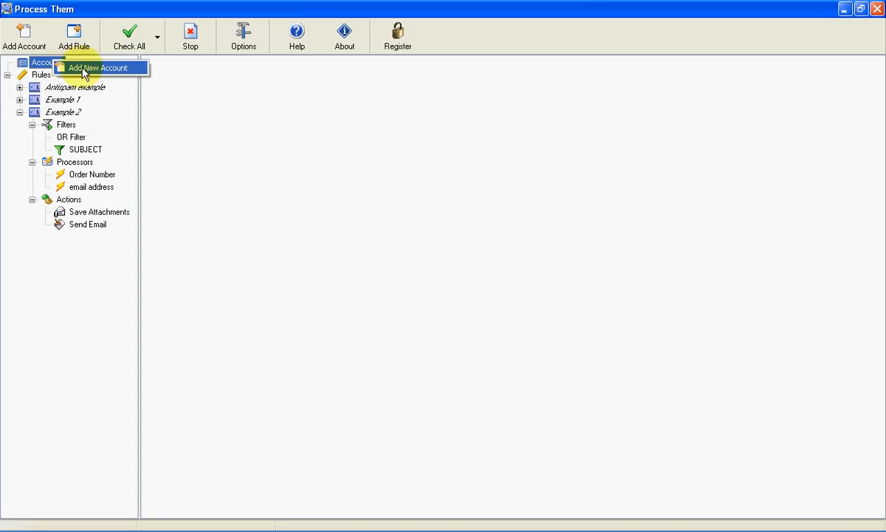
left_click(100, 67)
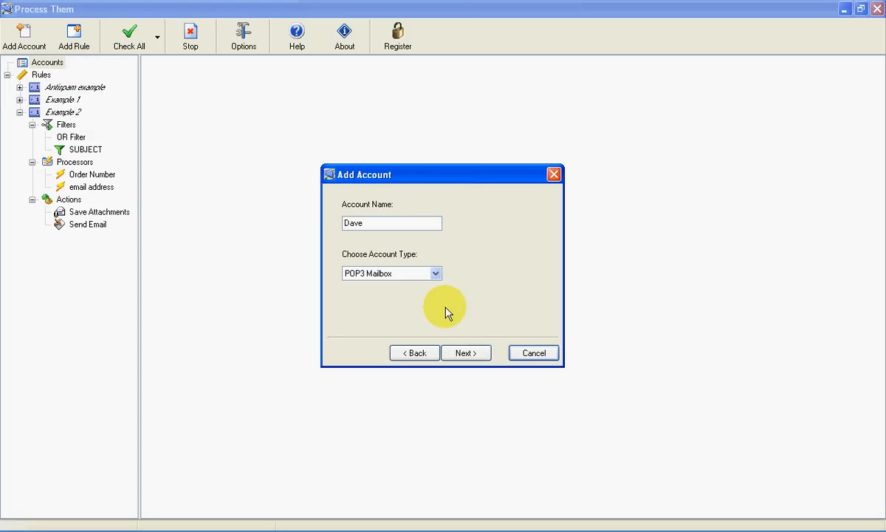
left_click(465, 352)
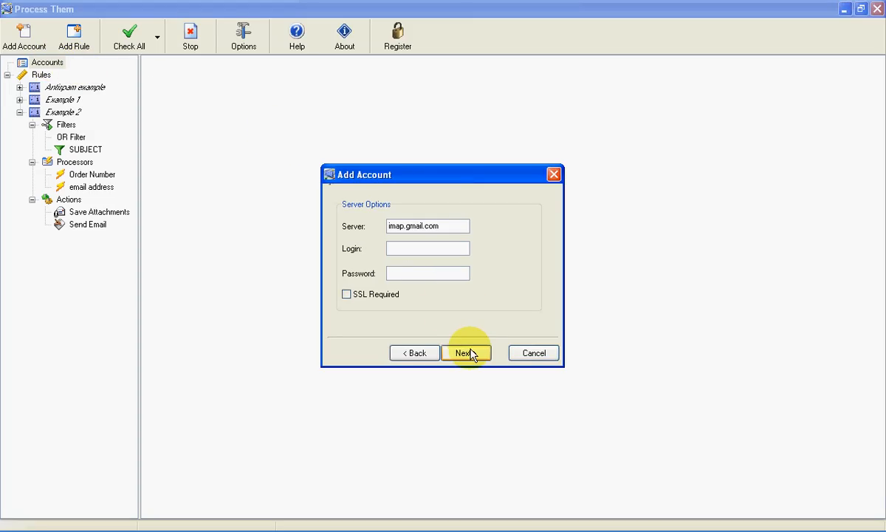
left_click(466, 352)
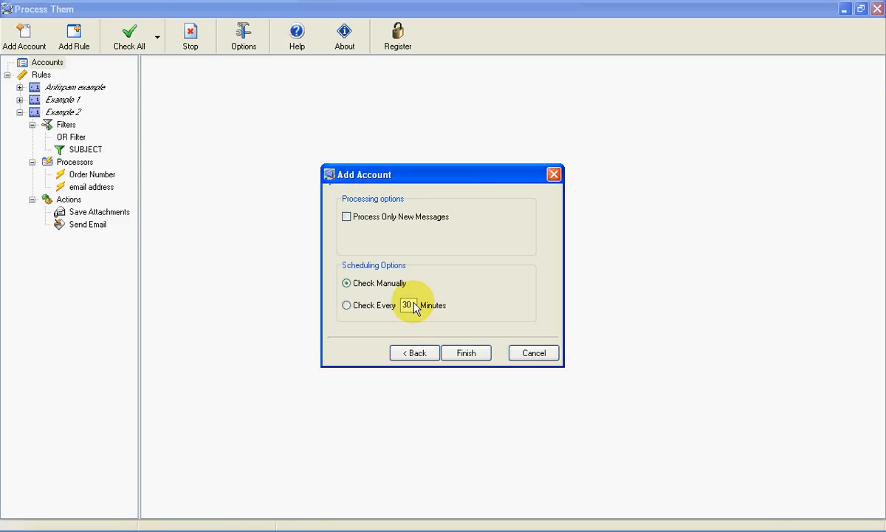
left_click(346, 305)
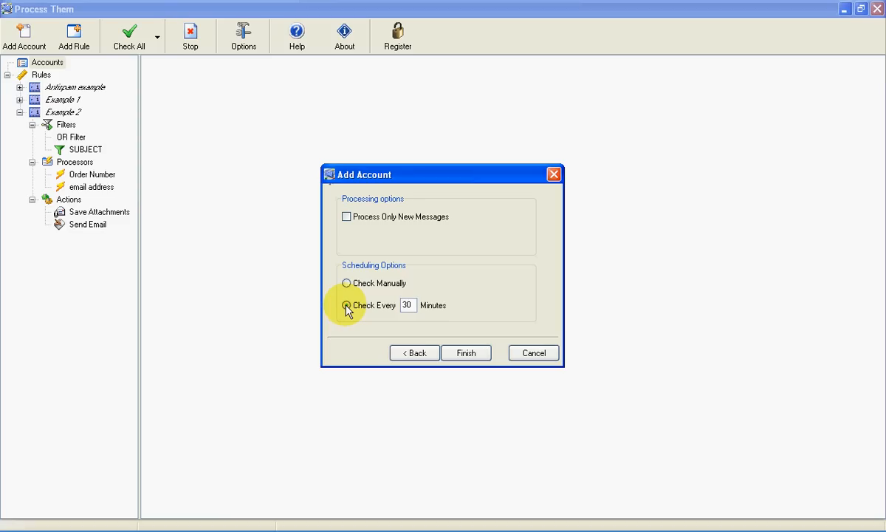
left_click(346, 216)
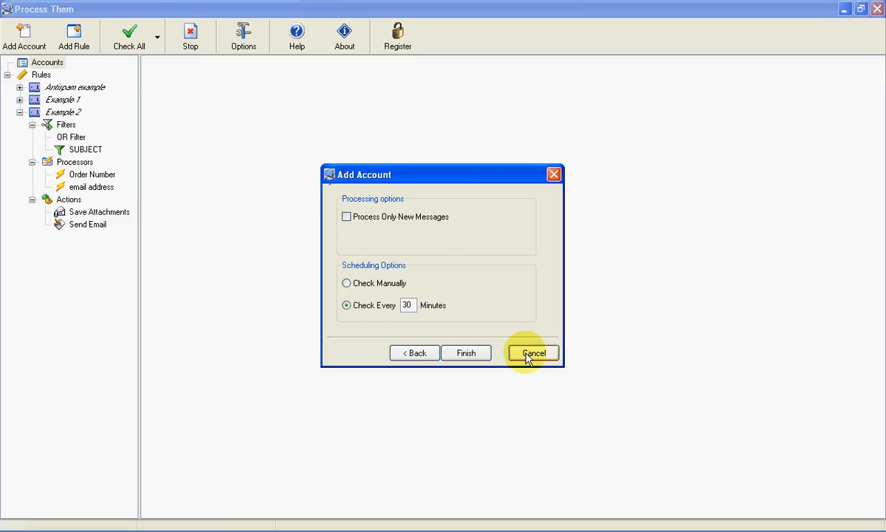
mouse_move(495, 362)
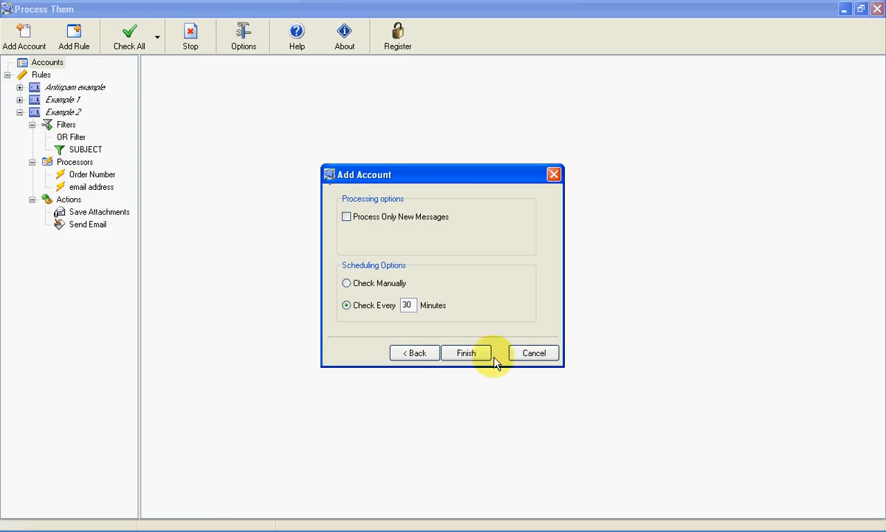
- Switch the new account to IMAP, reach server settings, and dismiss the timeout error
left_click(414, 352)
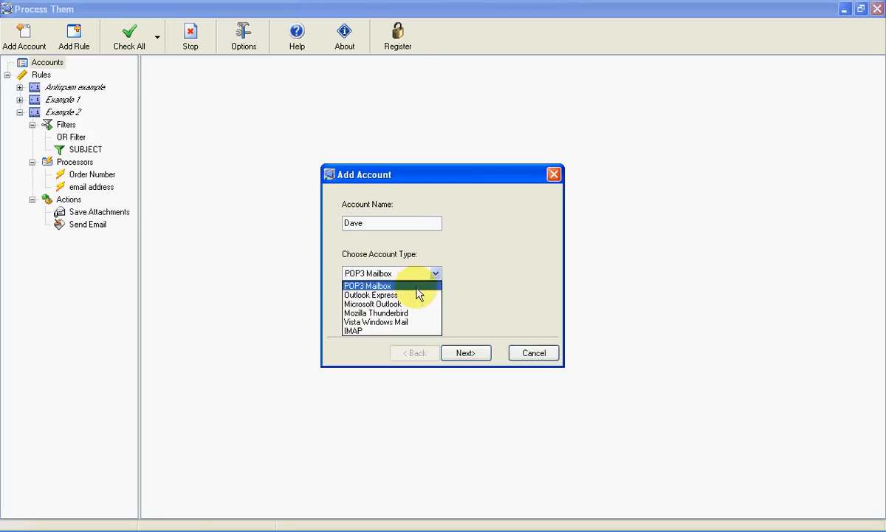
left_click(353, 330)
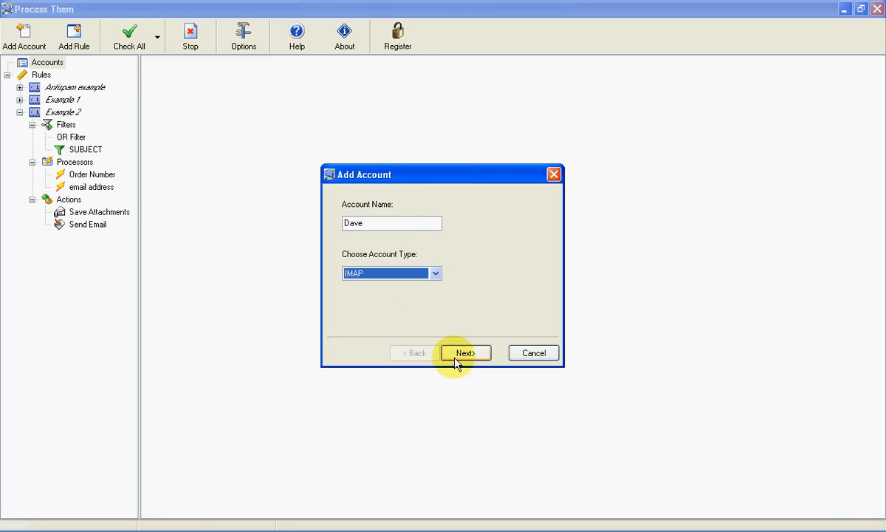
left_click(464, 353)
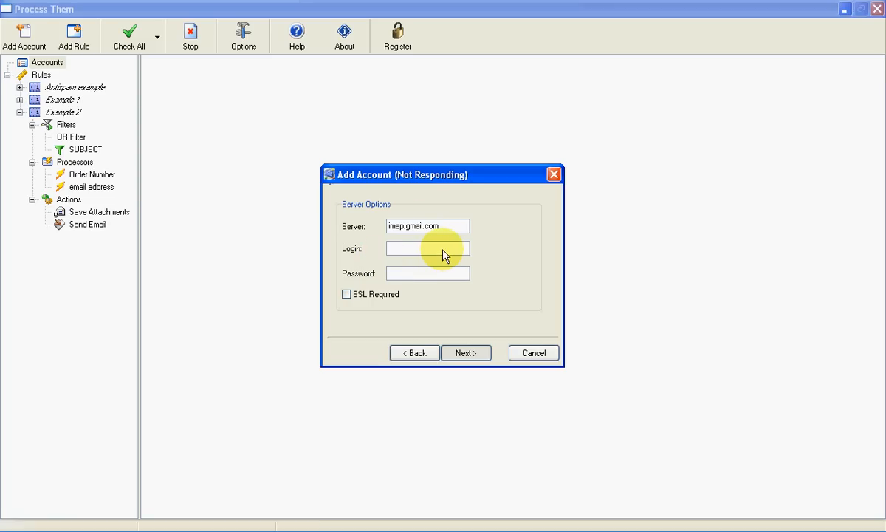
mouse_move(532, 352)
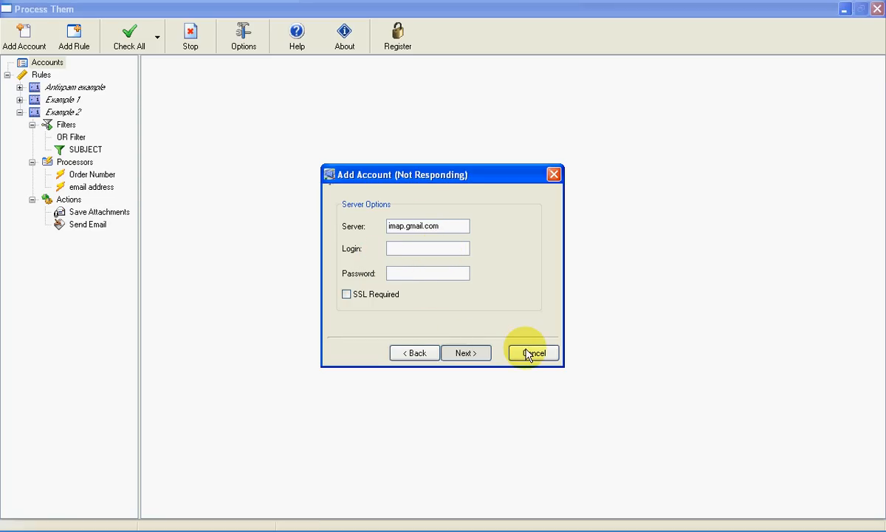
mouse_move(369, 373)
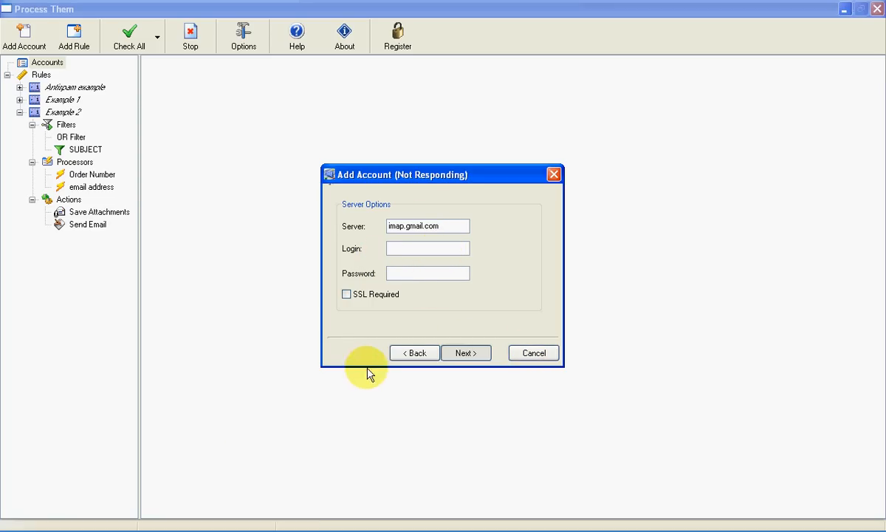
mouse_move(253, 449)
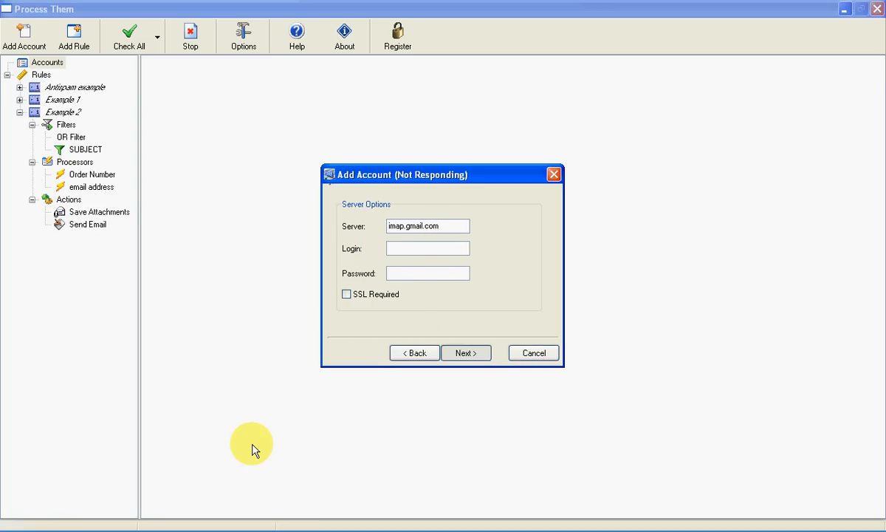
mouse_move(433, 378)
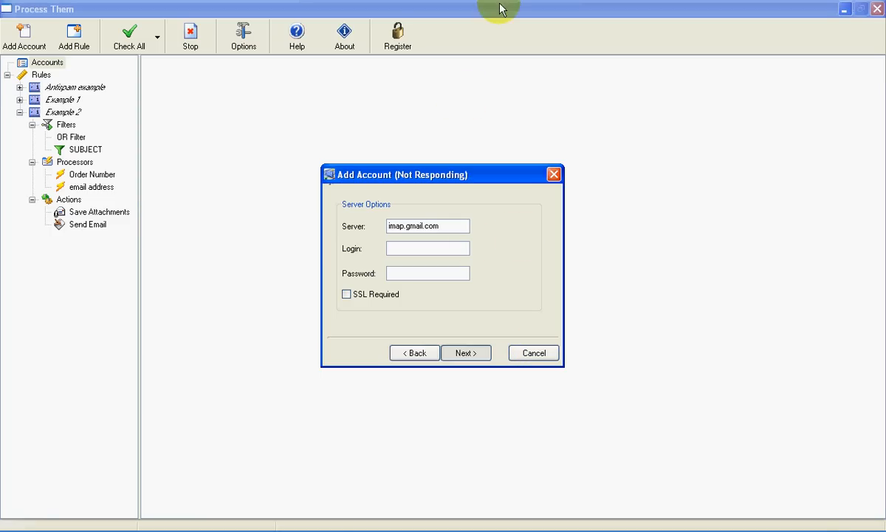
left_click(465, 352)
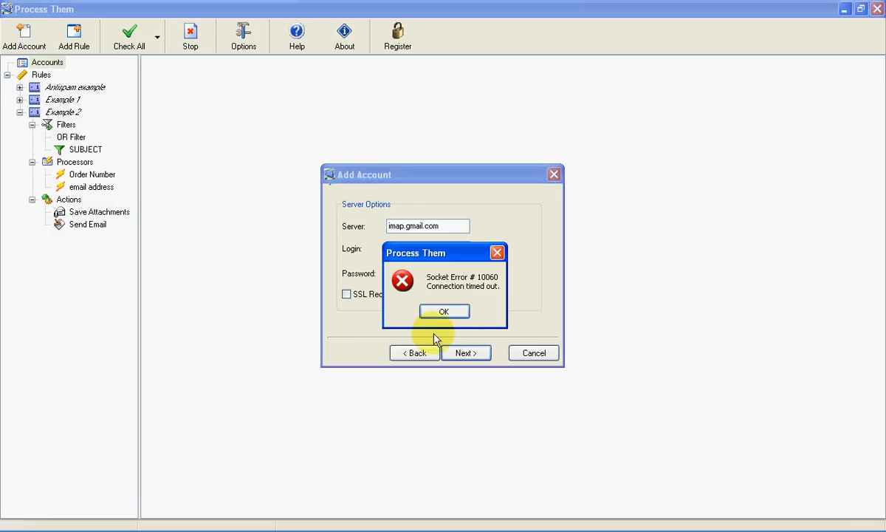
left_click(444, 311)
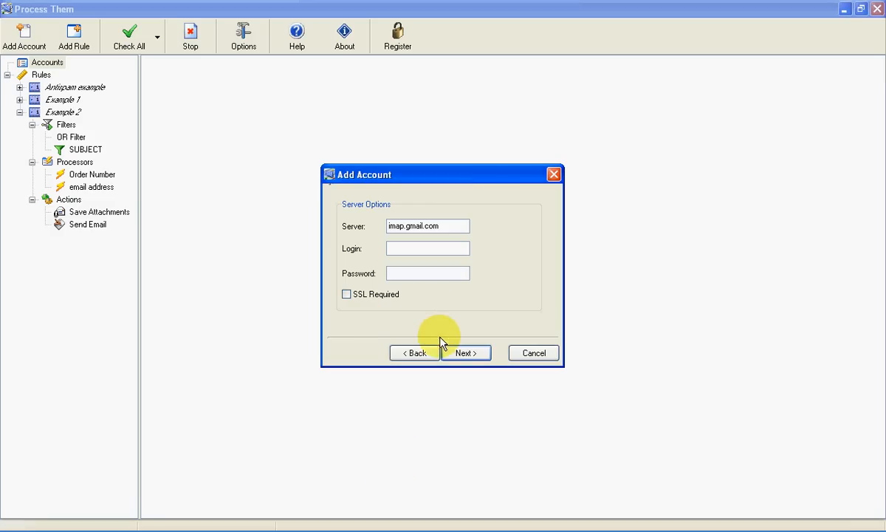